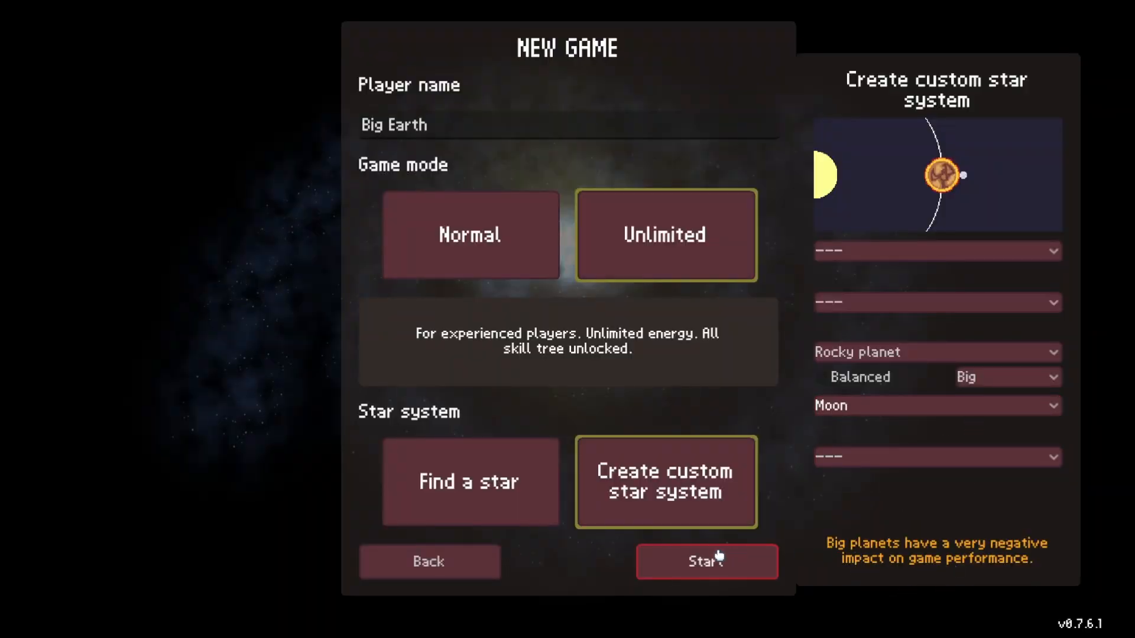
- Start the unlimited-mode game on the big custom rocky planet with a moon
left_click(705, 562)
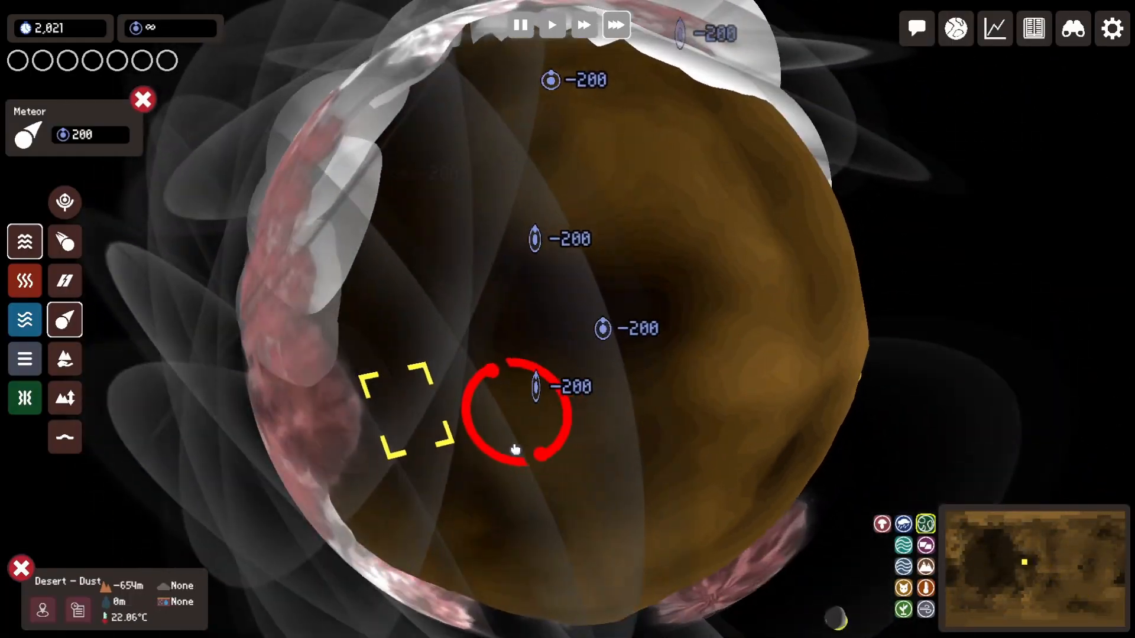
- Check the messages for the atmospheric dust warning after the meteor strikes
left_click(915, 27)
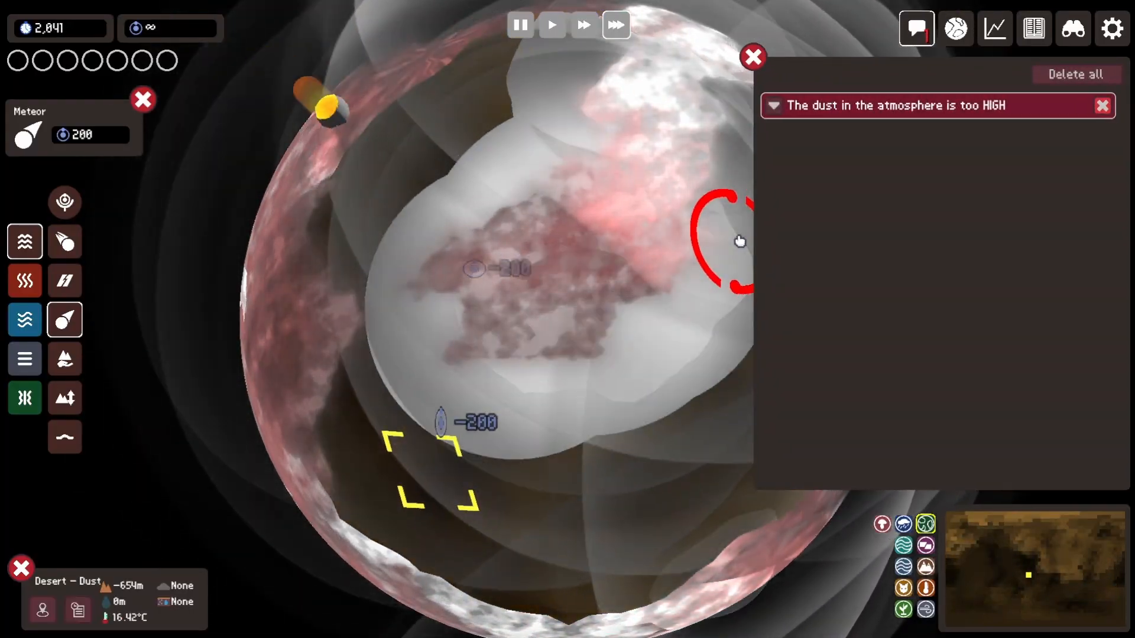
mouse_move(64, 436)
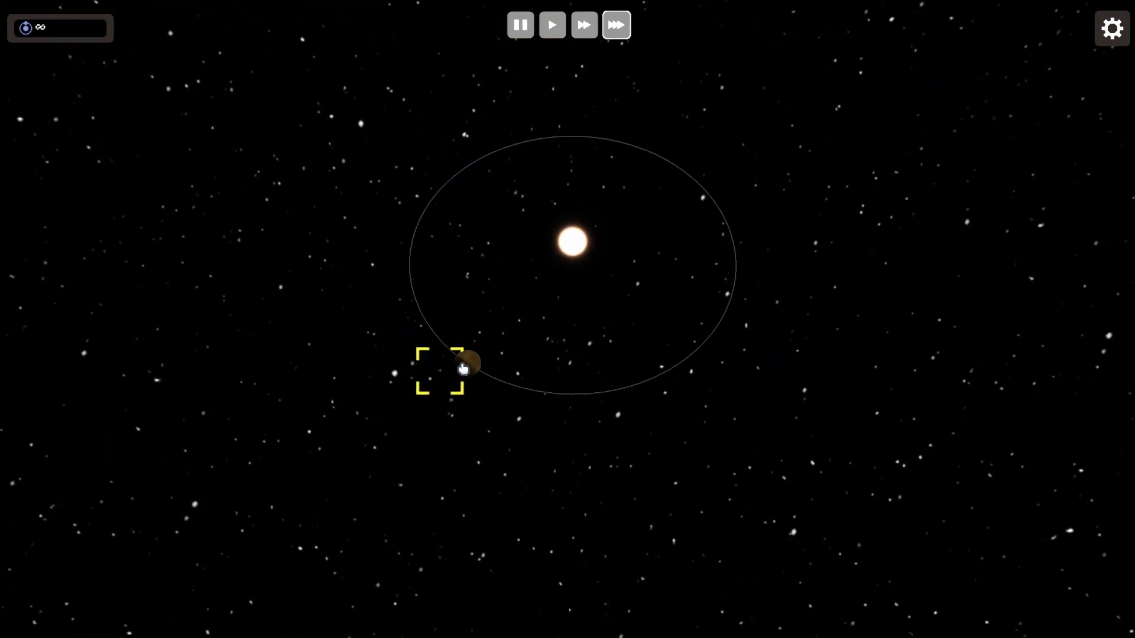
- Zoom back to the planet and lower the central land into deep basins around −5000 m
left_click(463, 362)
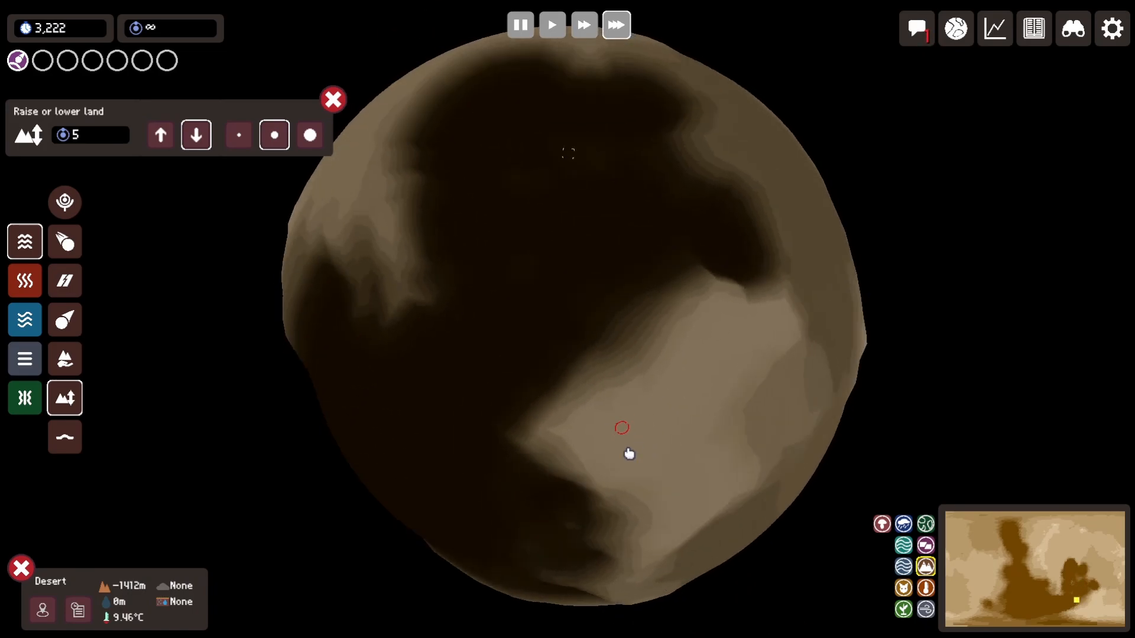
left_click(620, 428)
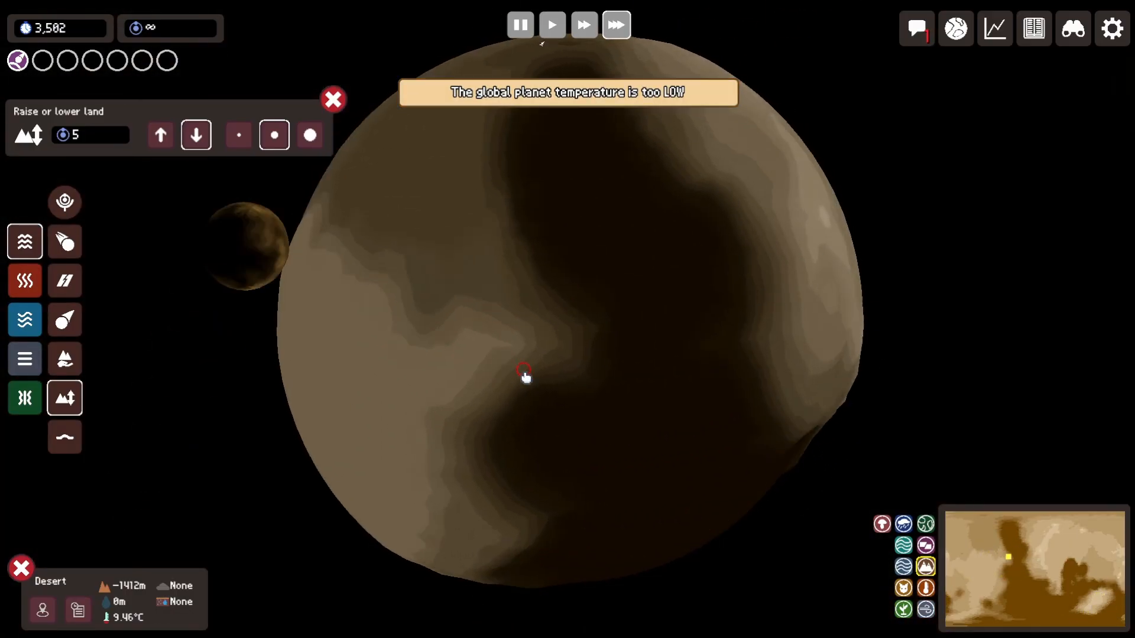
left_click(524, 373)
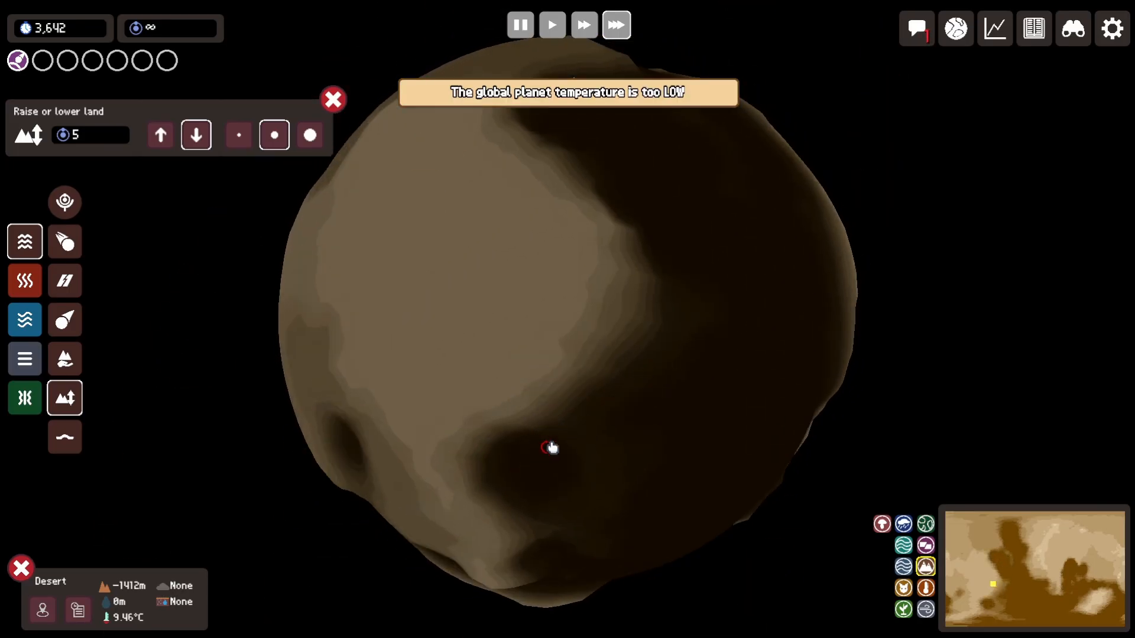
left_click(550, 449)
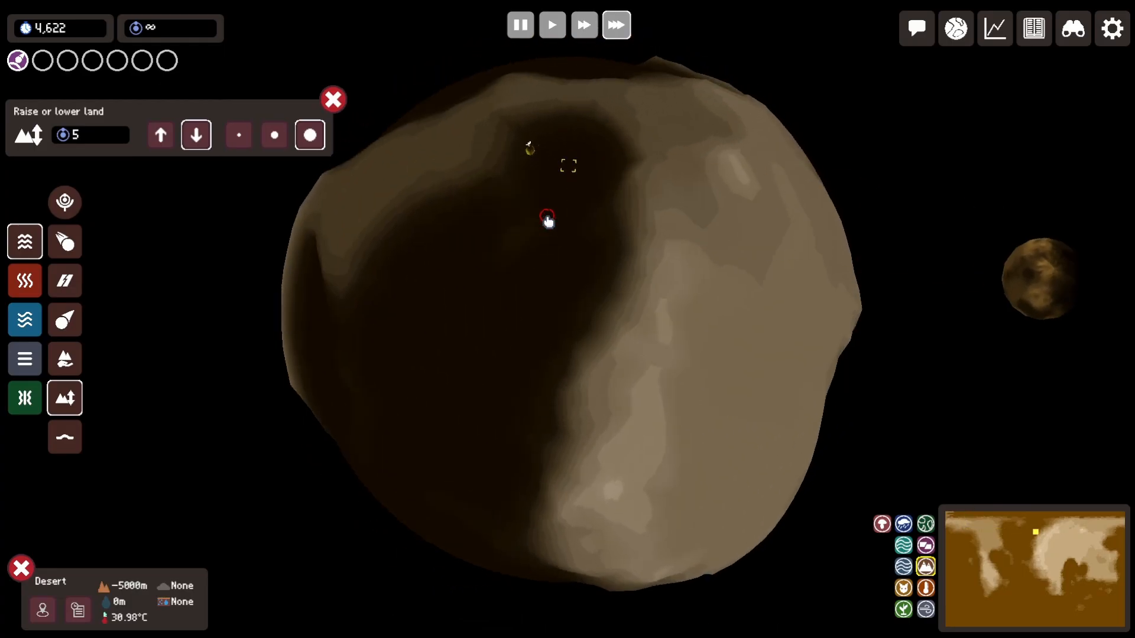
- Lower more land near the top and beside the highland, smoothing the terrain between passes
left_click(548, 220)
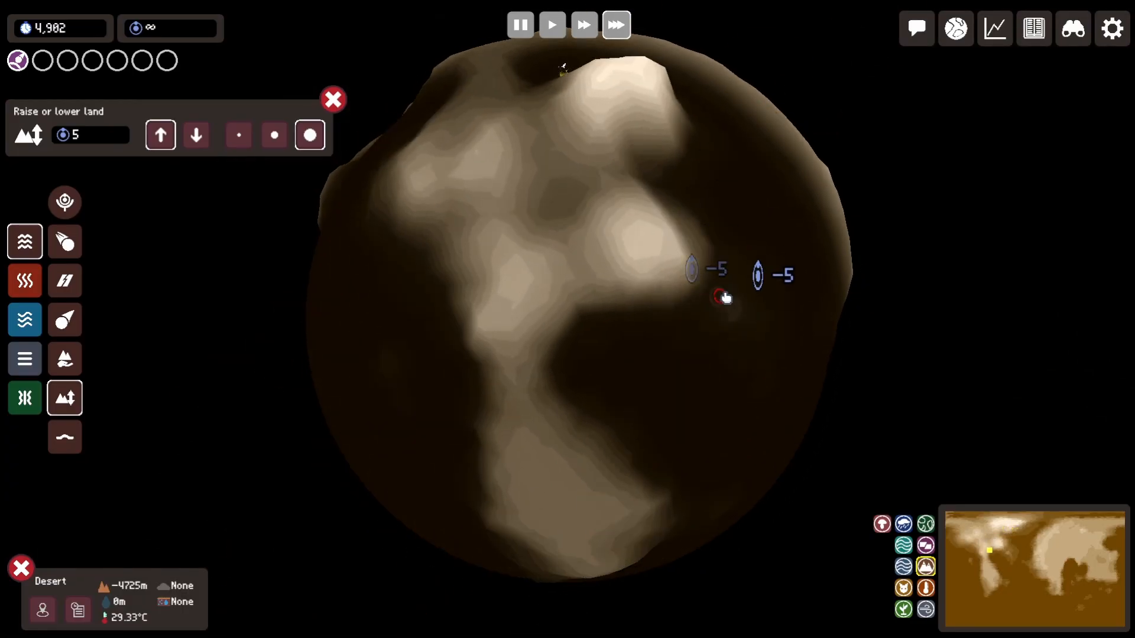
mouse_move(64, 397)
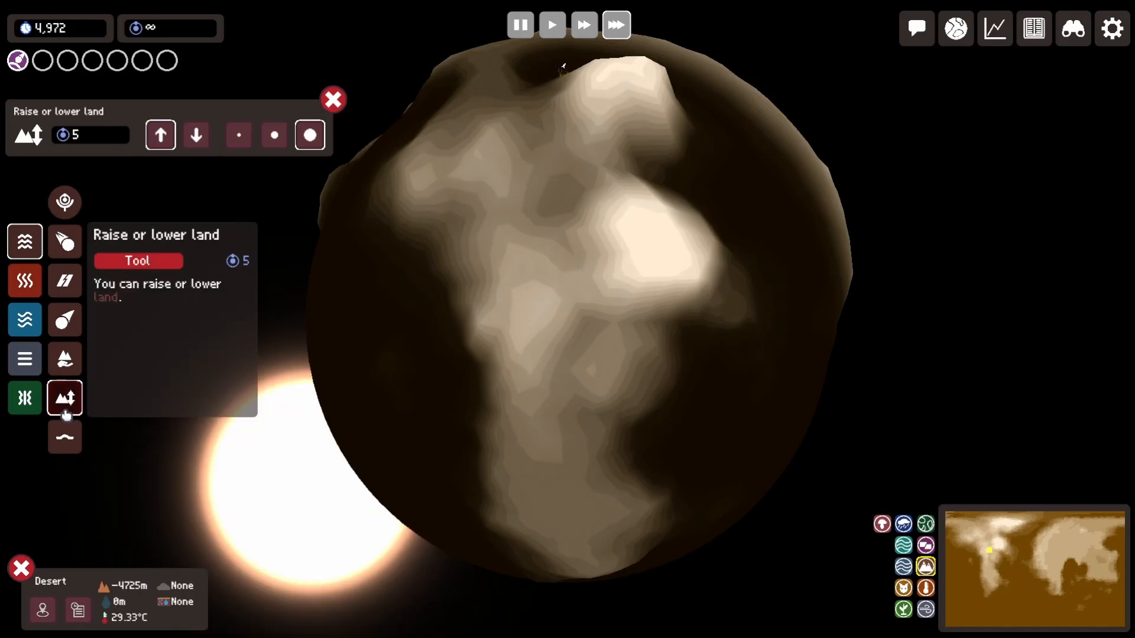
left_click(63, 436)
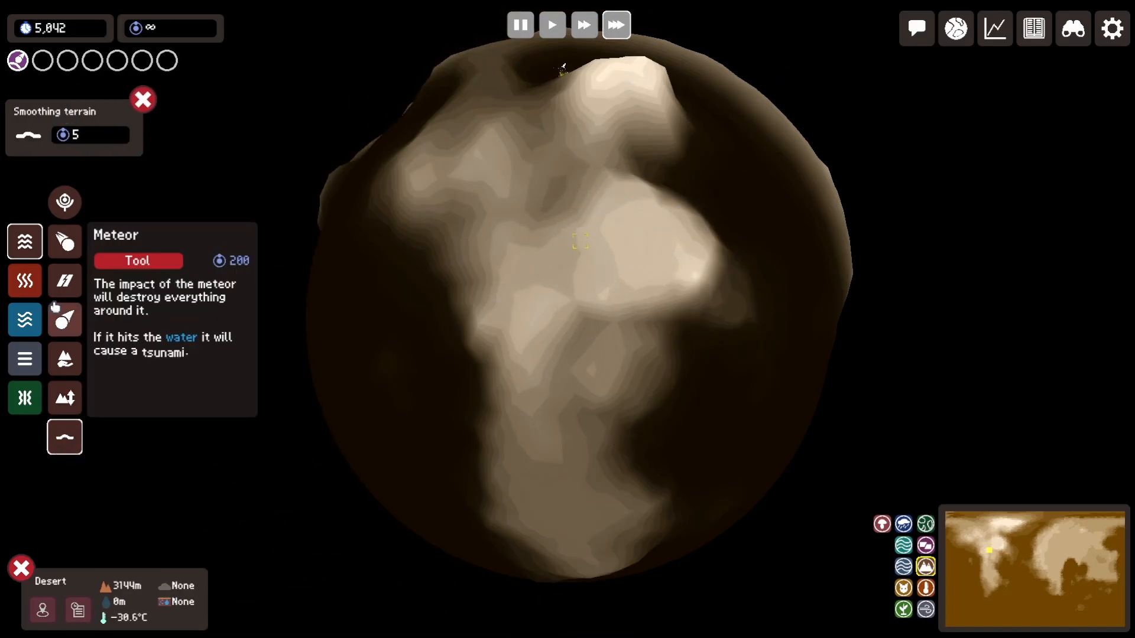
left_click(64, 397)
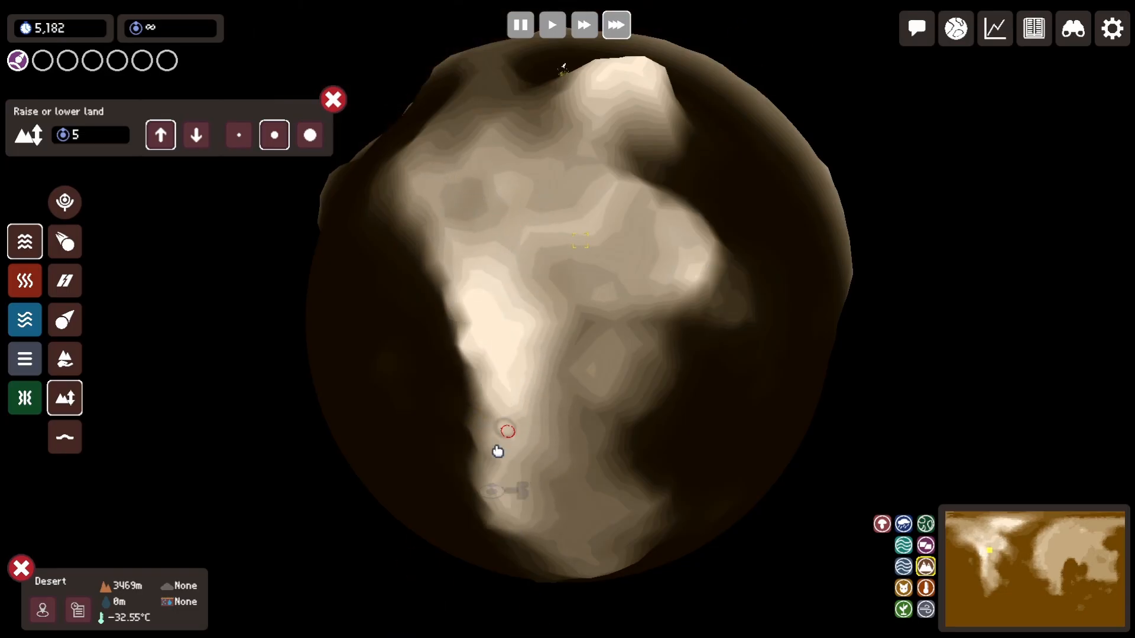
left_click(196, 135)
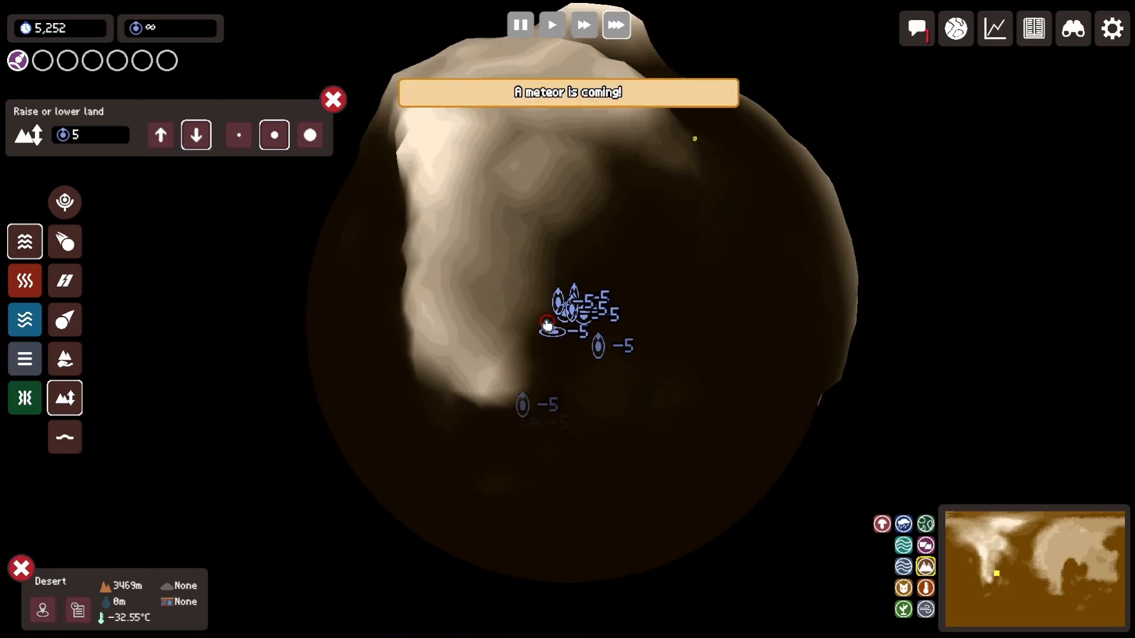
left_click(333, 99)
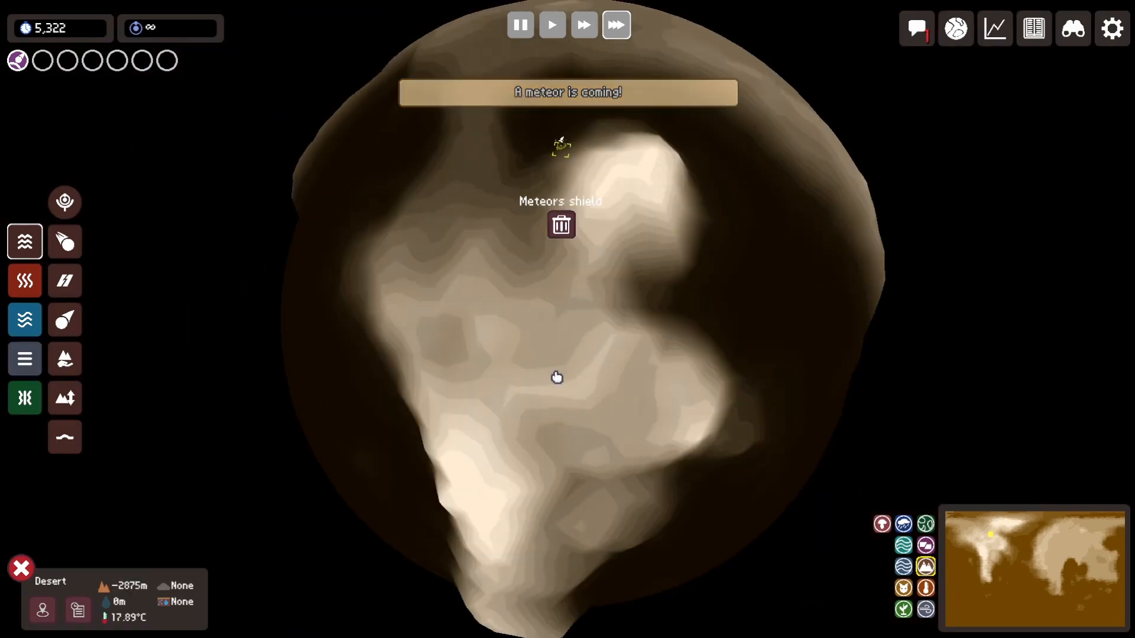
left_click(64, 397)
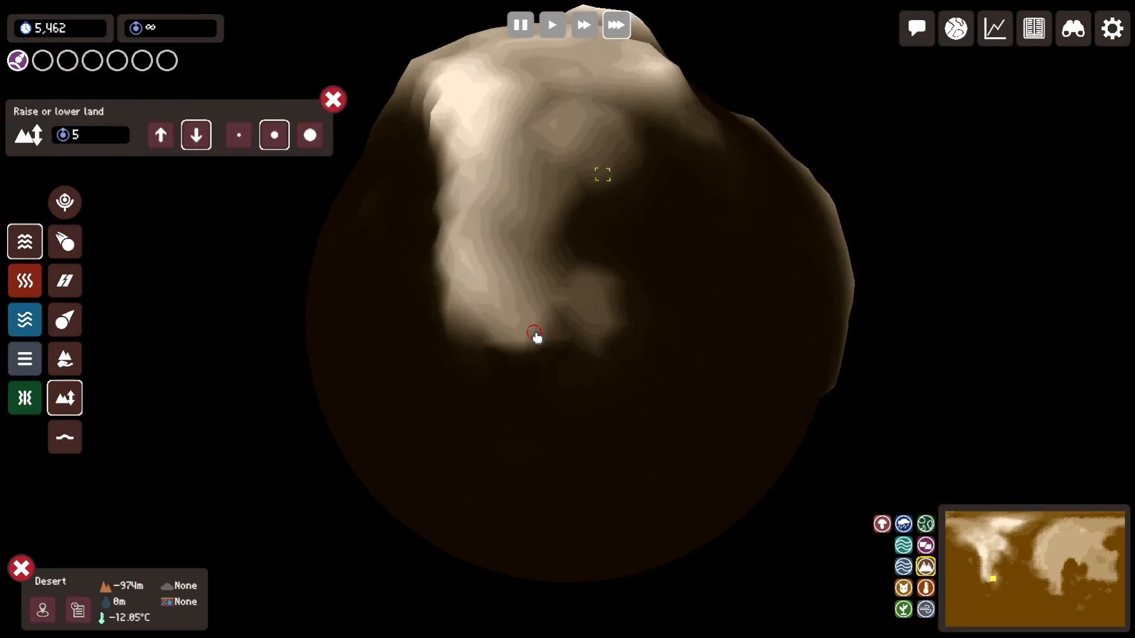
- Raise the continent to about 2535 m, lower its edges and smooth the rough coastline
left_click(160, 134)
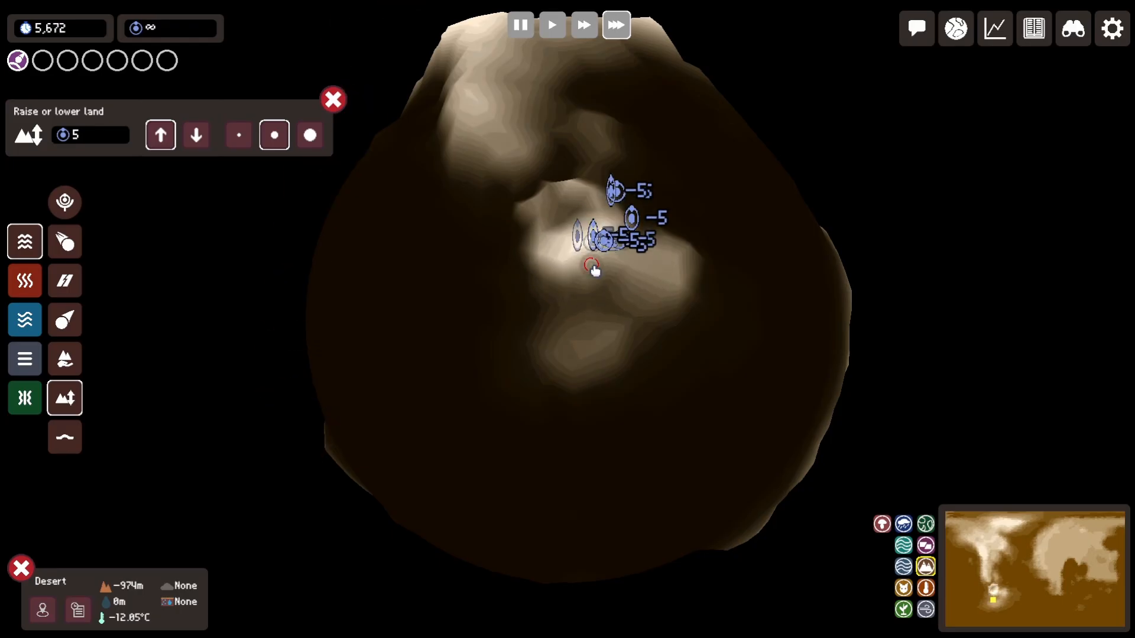
left_click(64, 436)
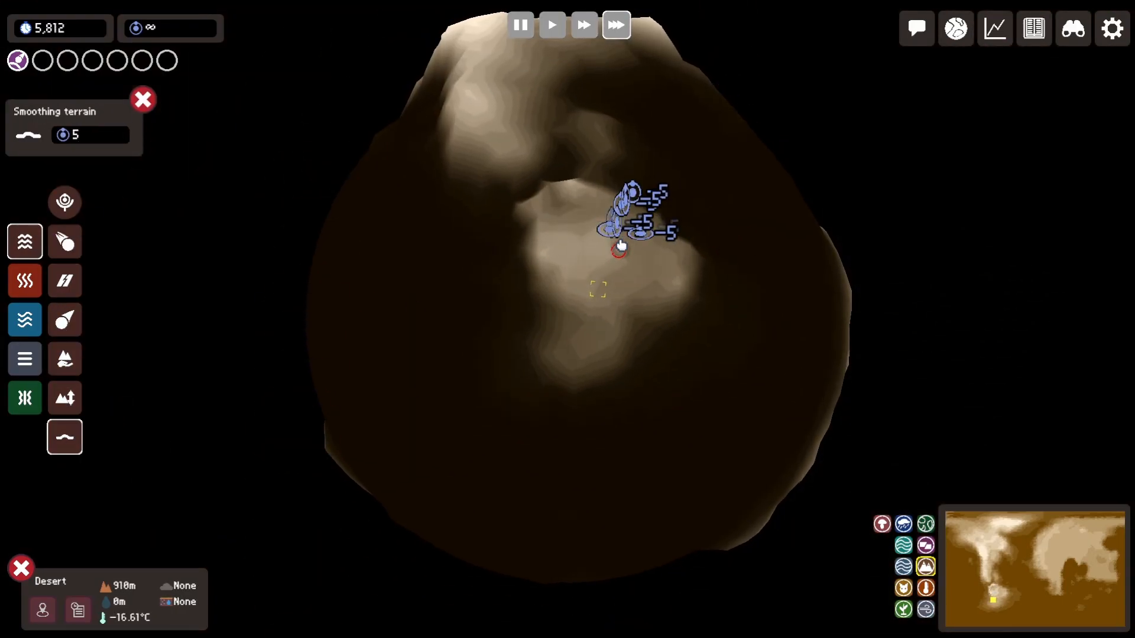
left_click(63, 398)
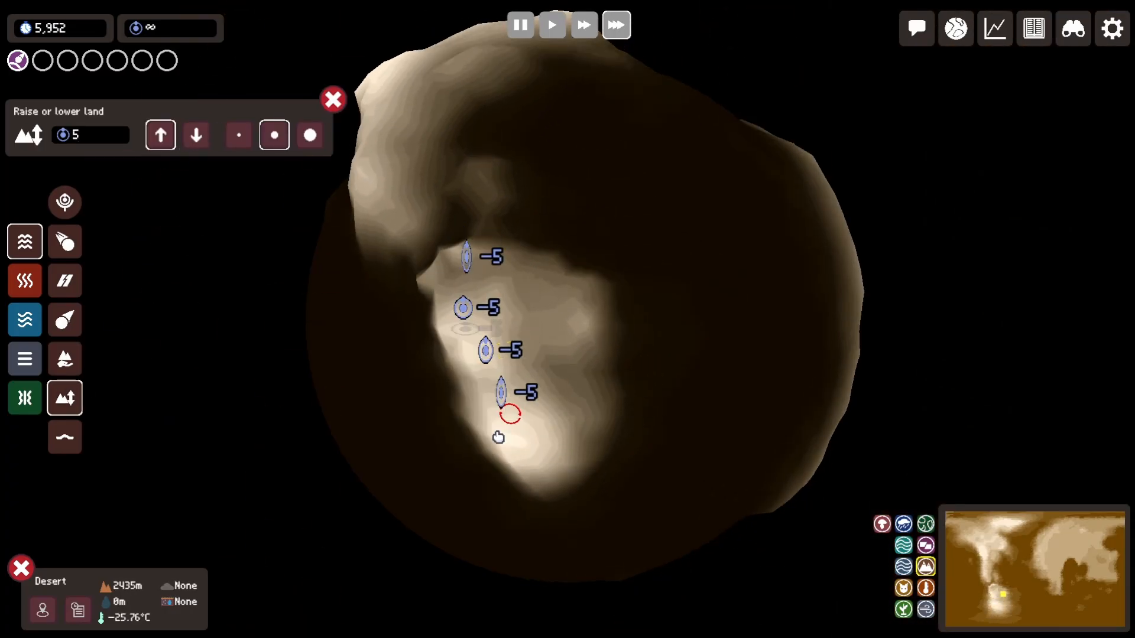
left_click(195, 135)
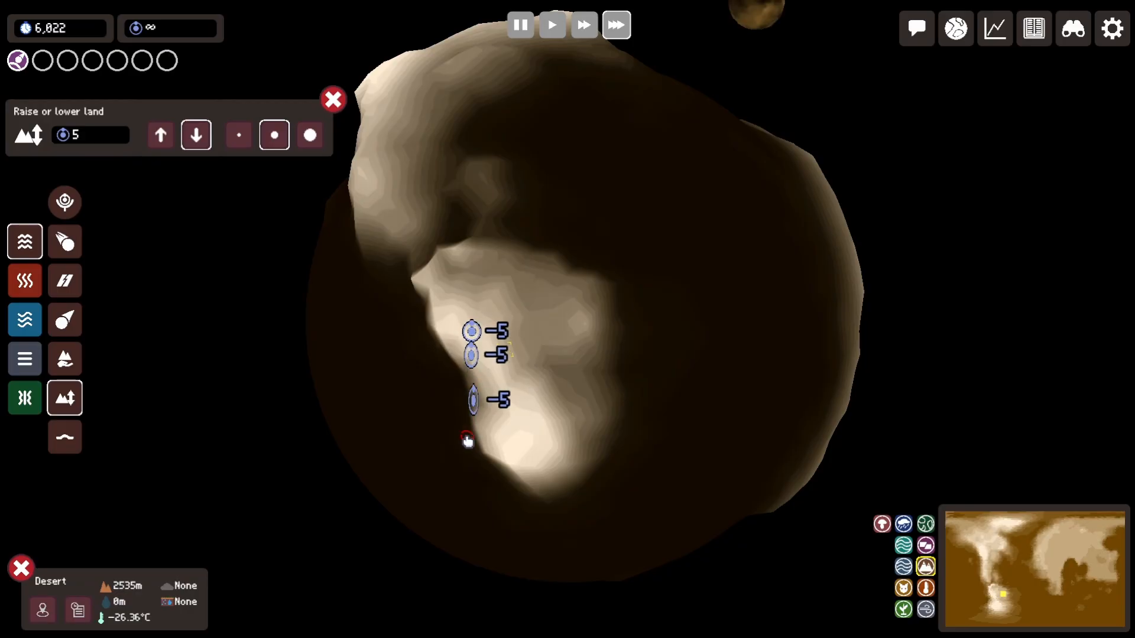
left_click(195, 134)
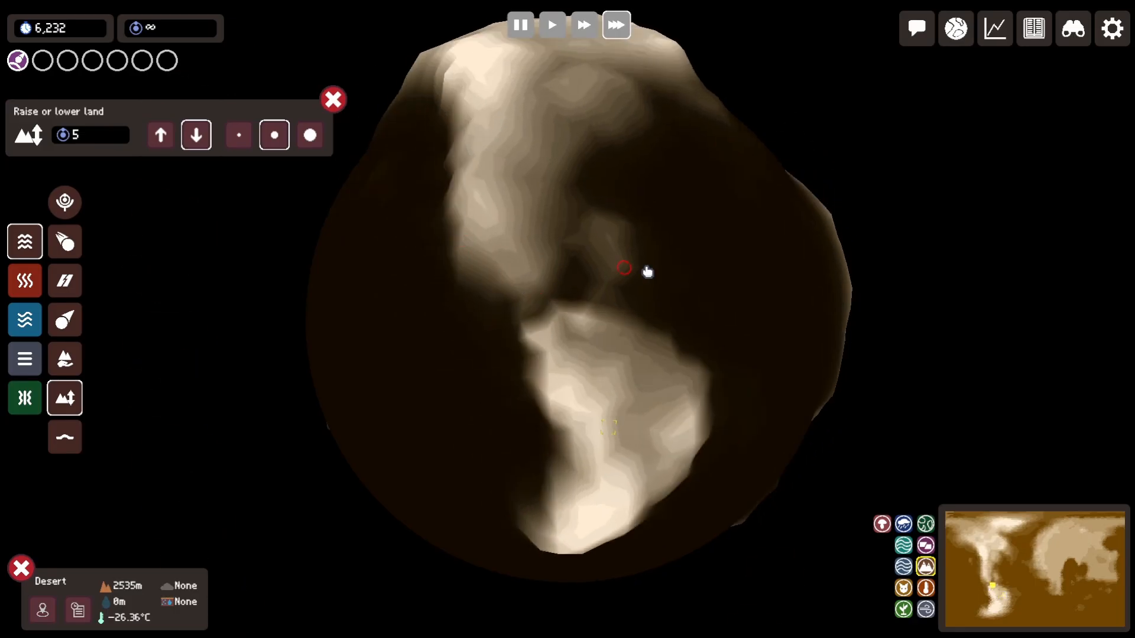
left_click(63, 436)
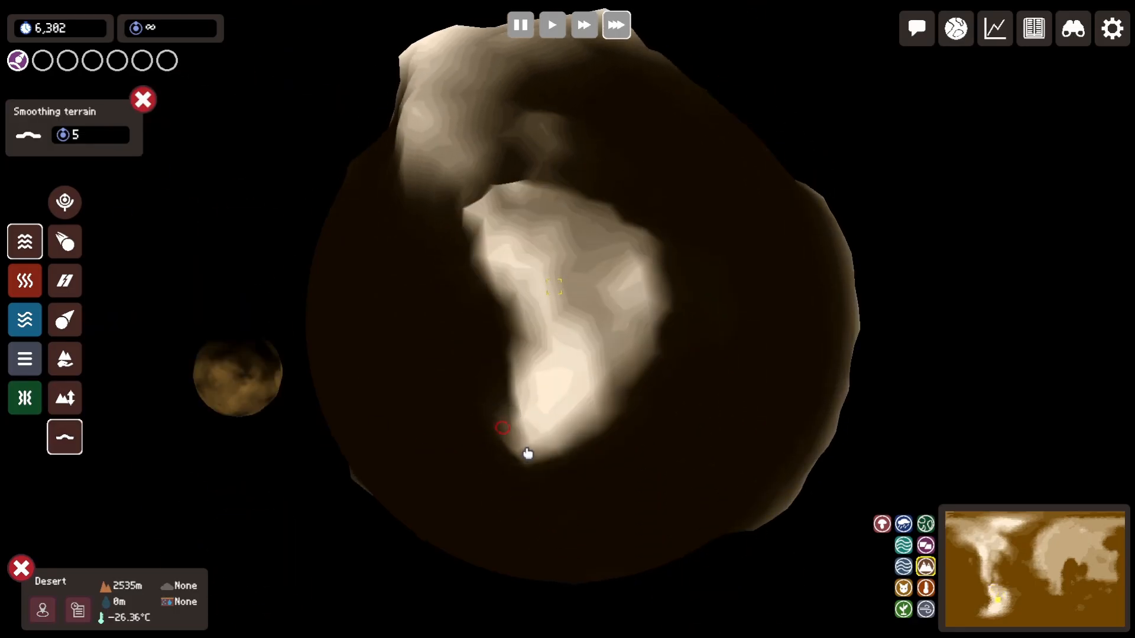
- Build further highland ridges and basins on the planet's far side with raise and lower passes
left_click(64, 397)
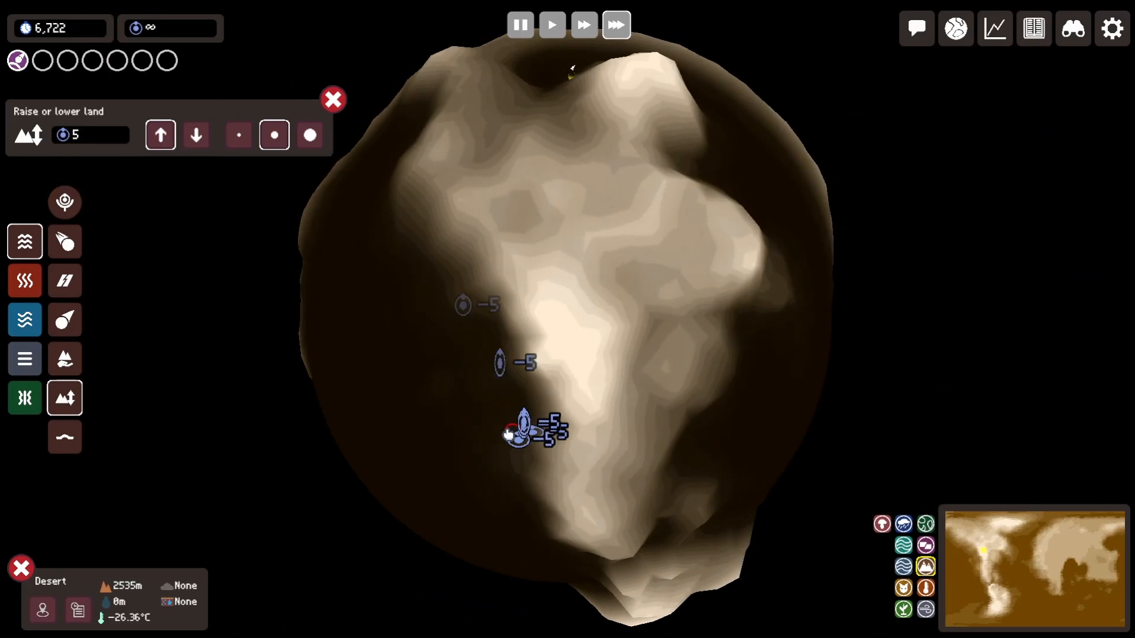
left_click(195, 135)
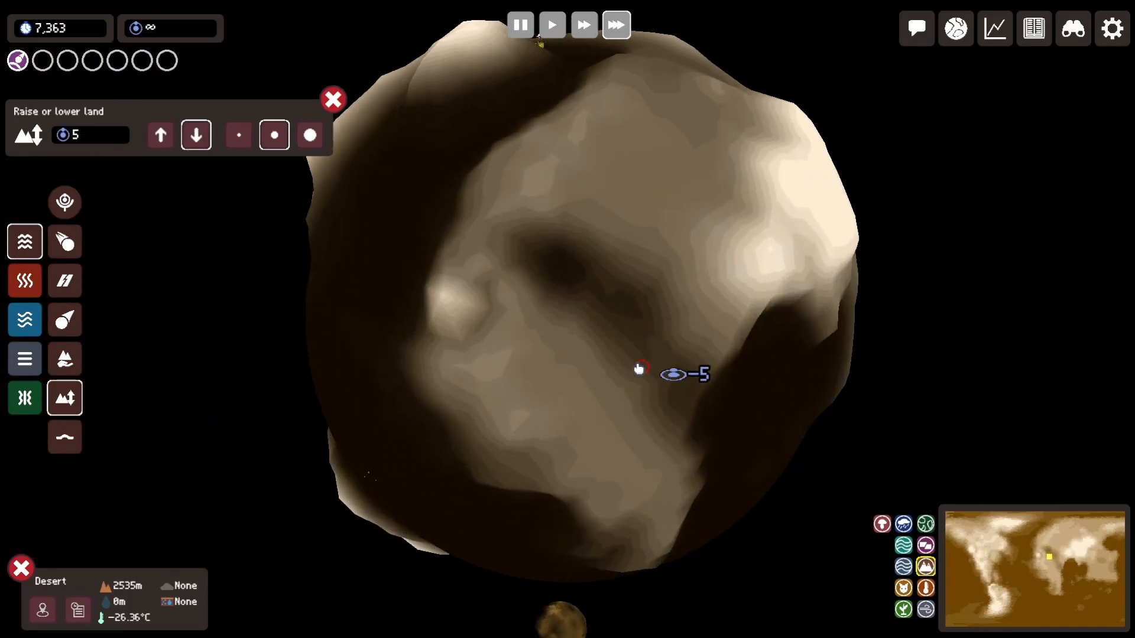
left_click(160, 134)
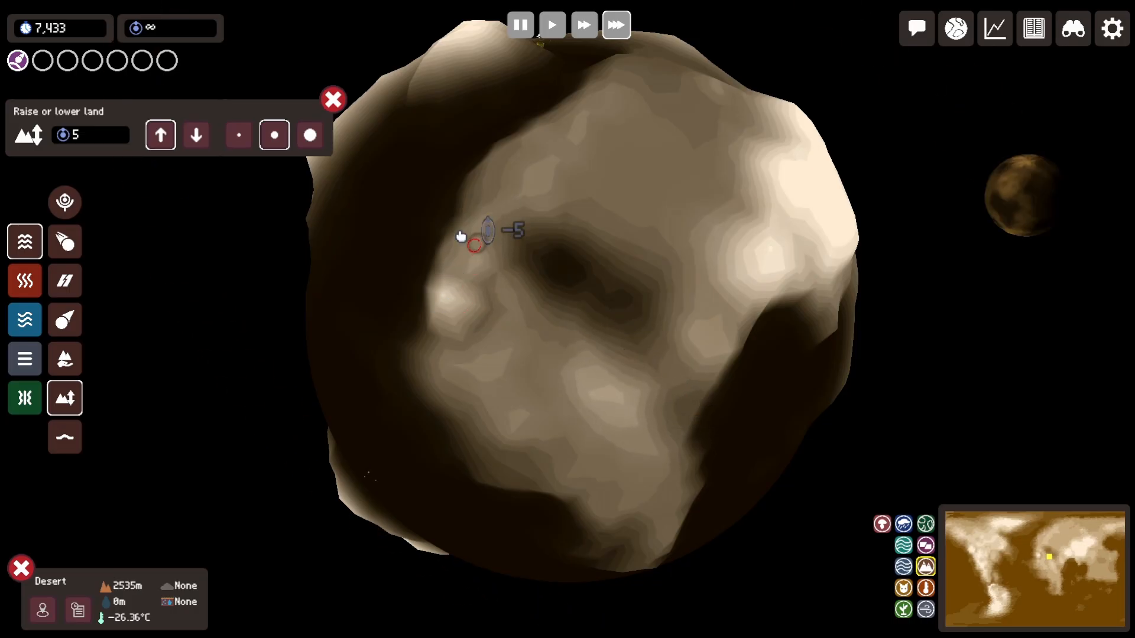
left_click(195, 135)
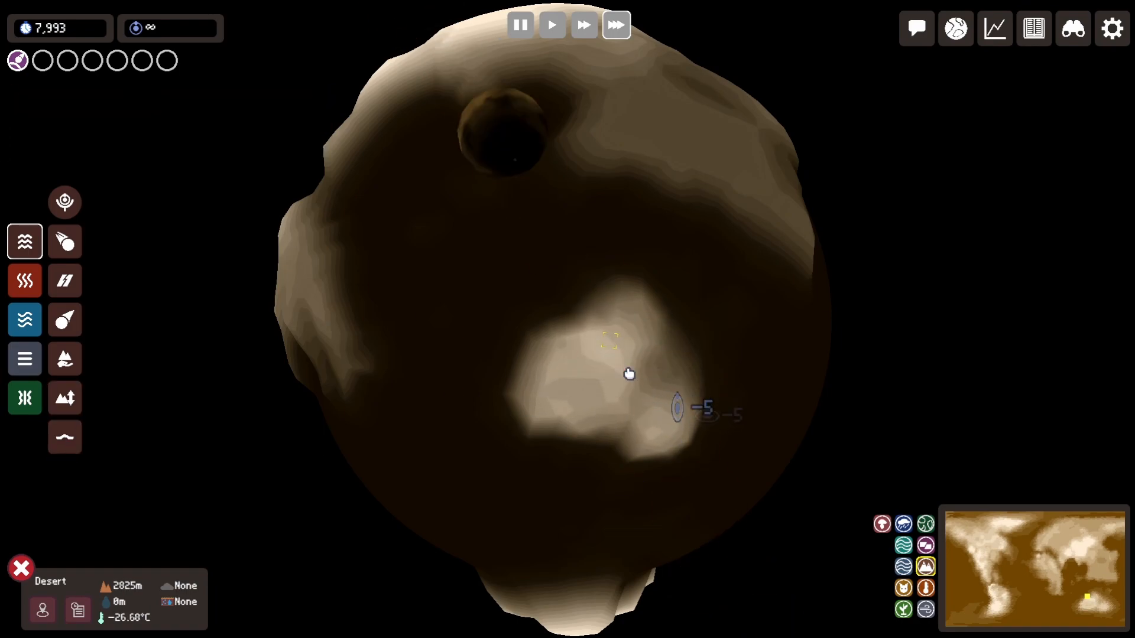
left_click(64, 398)
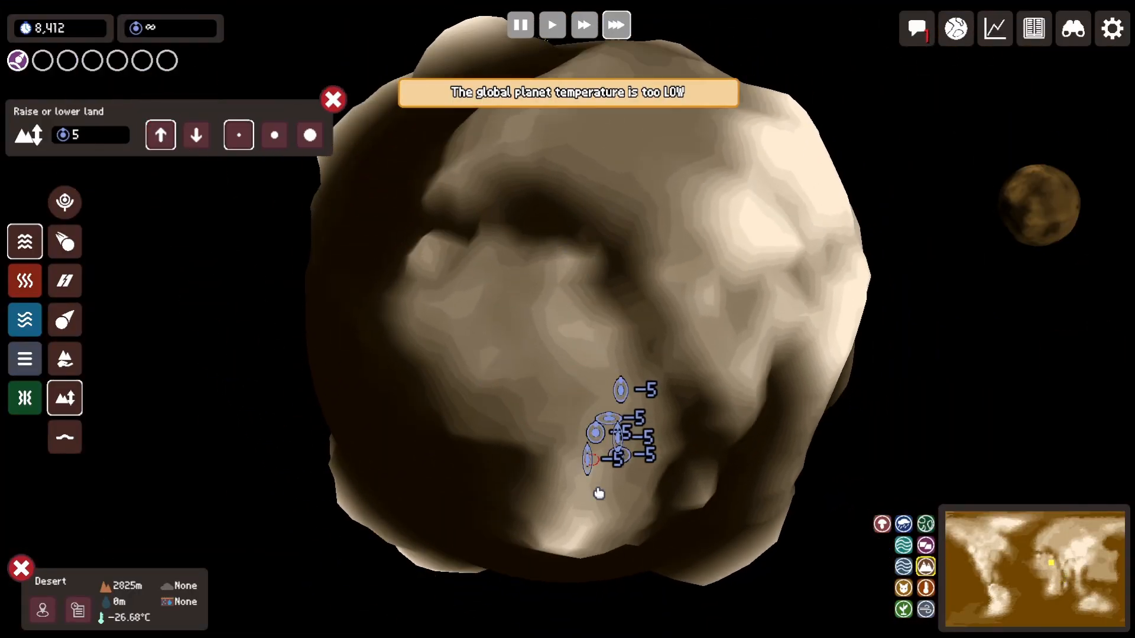
- Raise the water level along the brown continent's coast so oceans fill the lowland basins
left_click(334, 99)
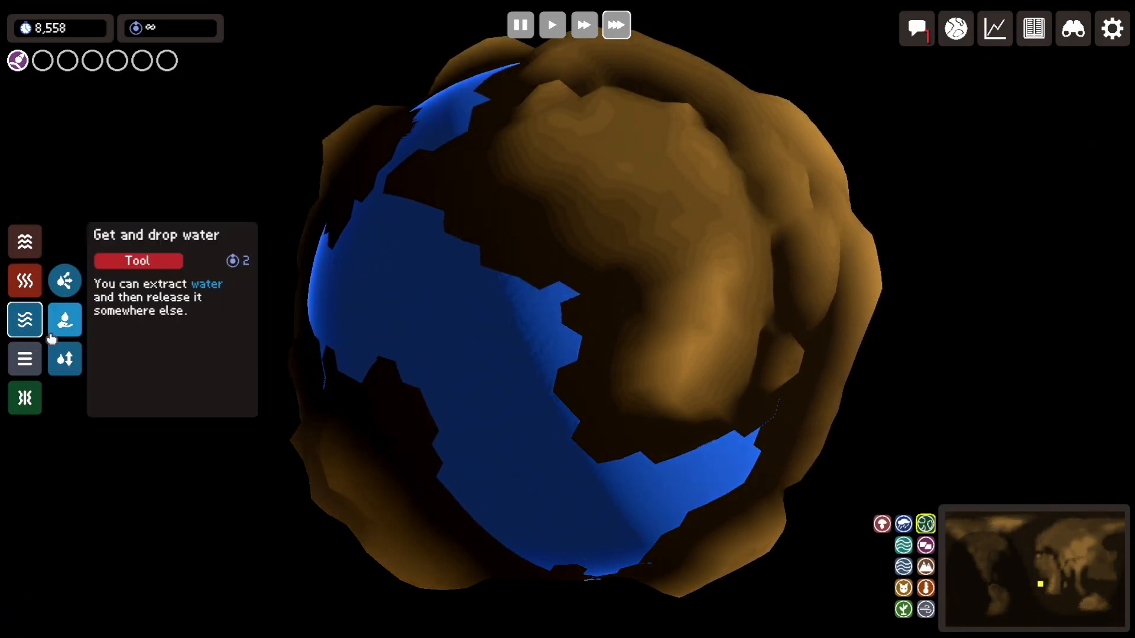
left_click(64, 319)
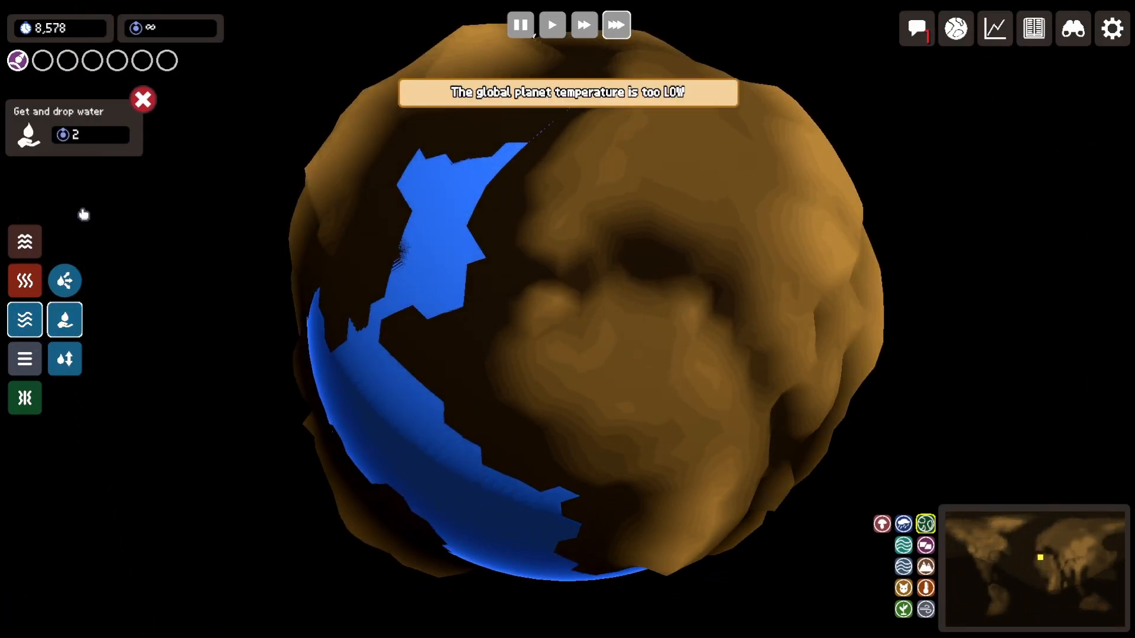
left_click(64, 359)
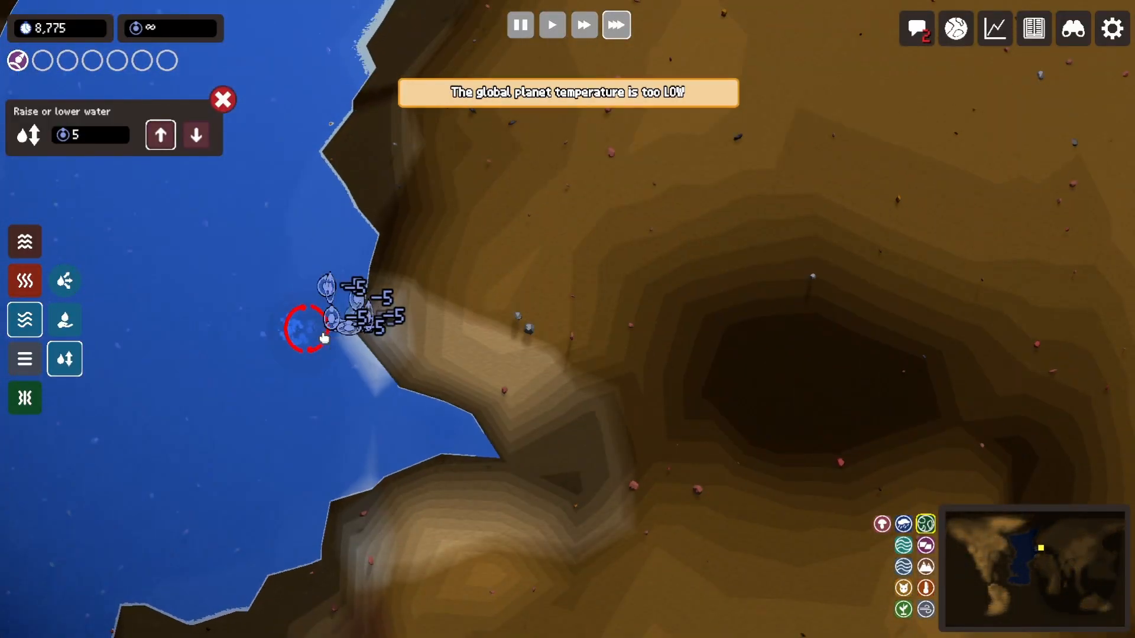
scroll("down", 3)
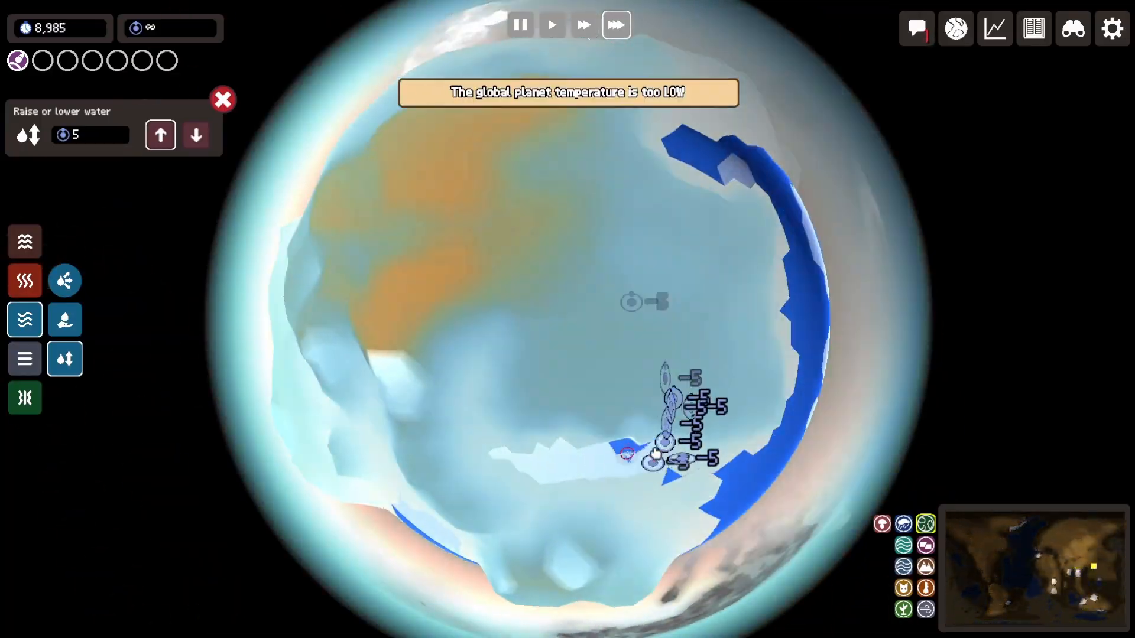
- Set the axial tilt to about 68% in the Geosphere settings of Planet Configuration
left_click(955, 28)
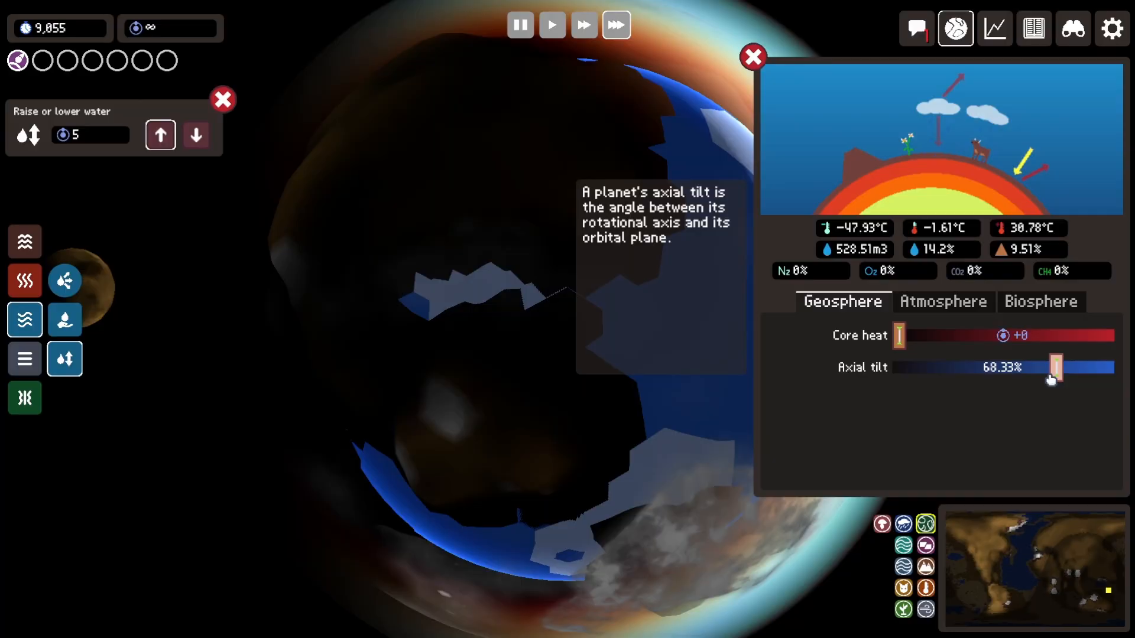
left_click(942, 301)
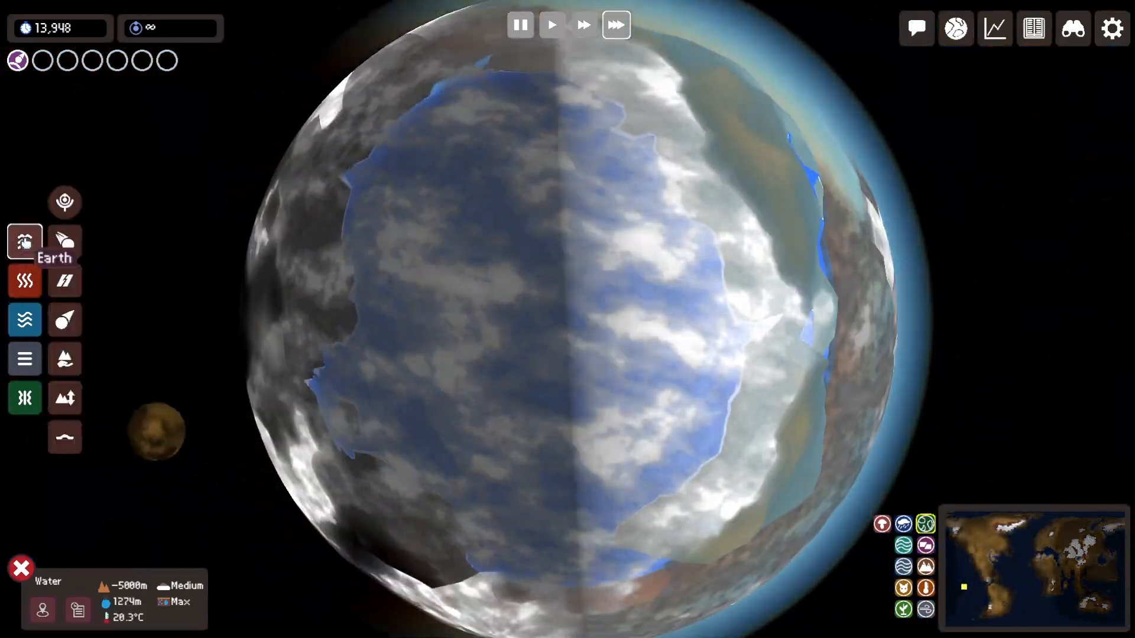
- Sink the small island under raised water, reshape the western coastline and read the meteor warning
left_click(64, 397)
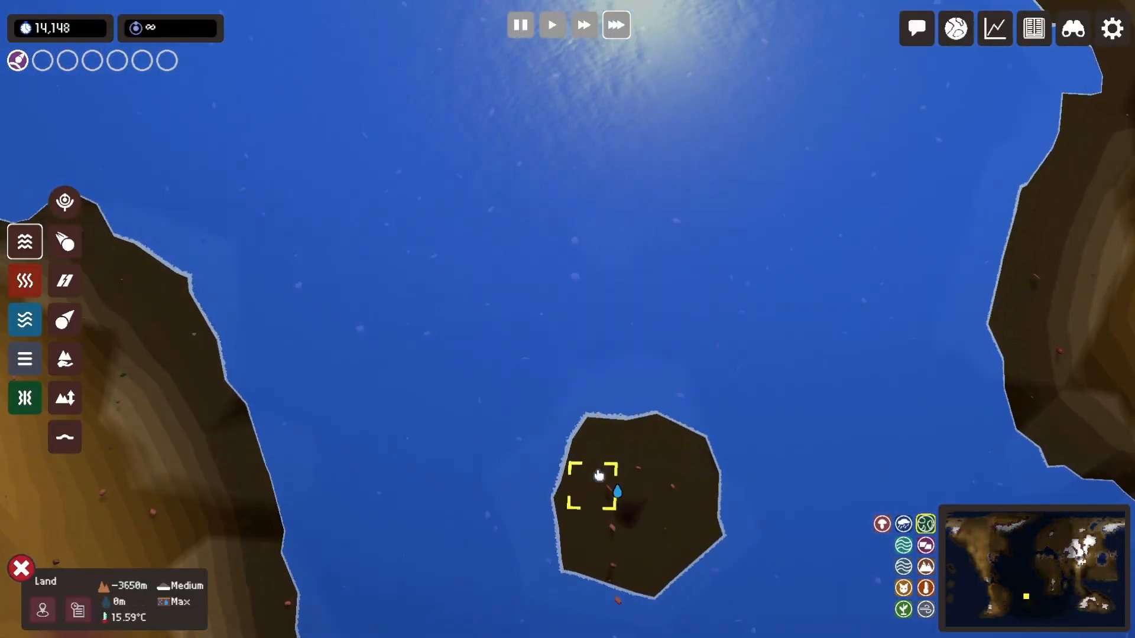
left_click(64, 358)
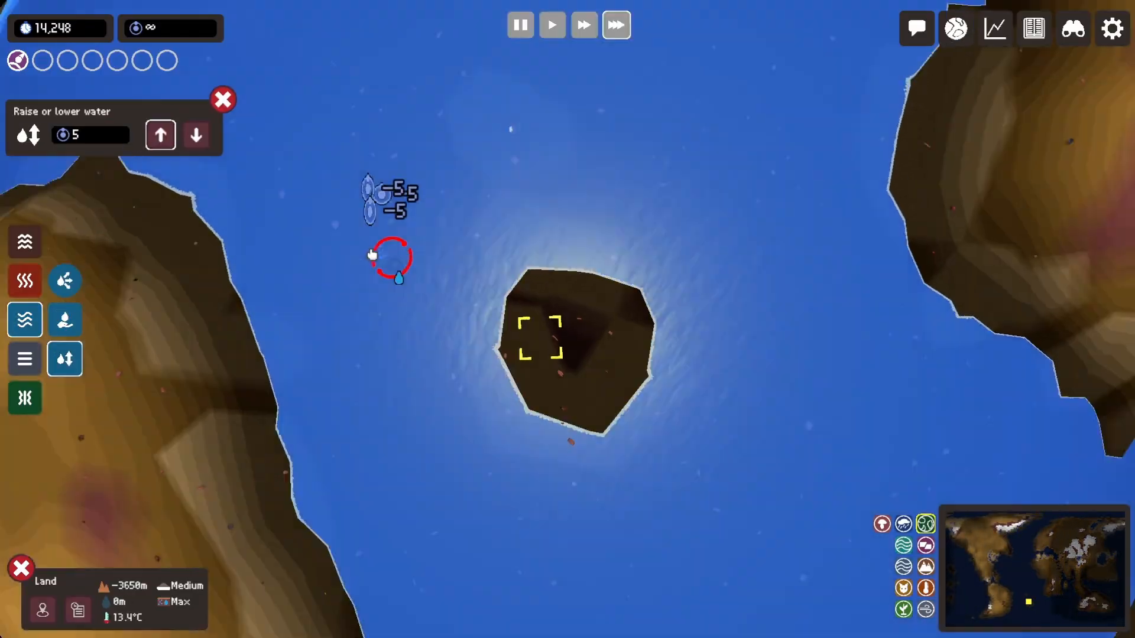
scroll("down", 3)
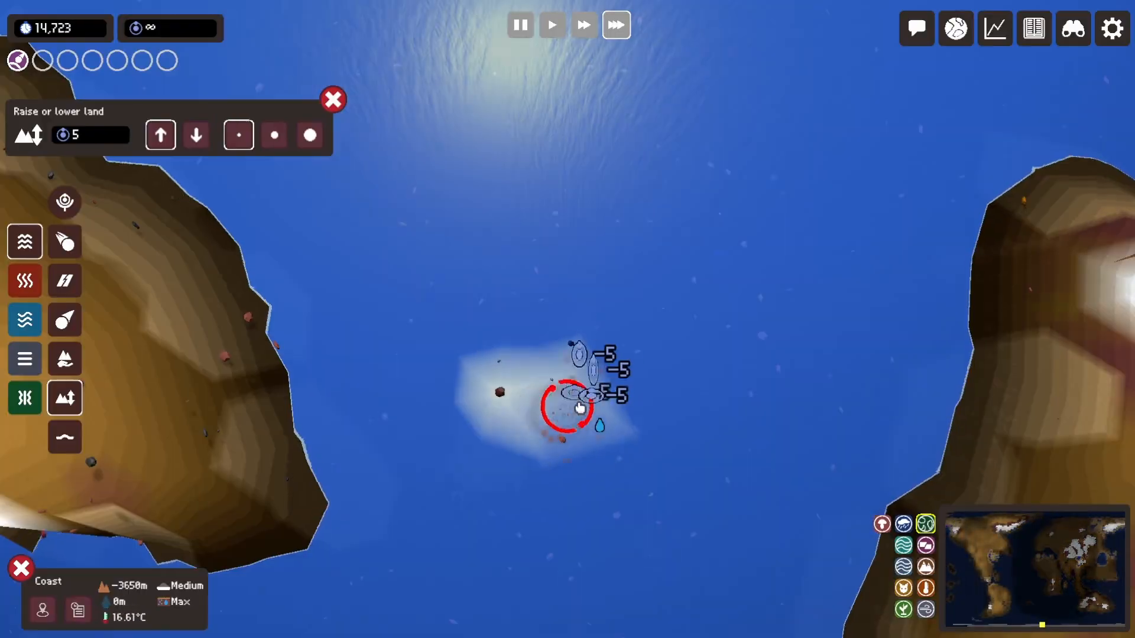
left_click(572, 395)
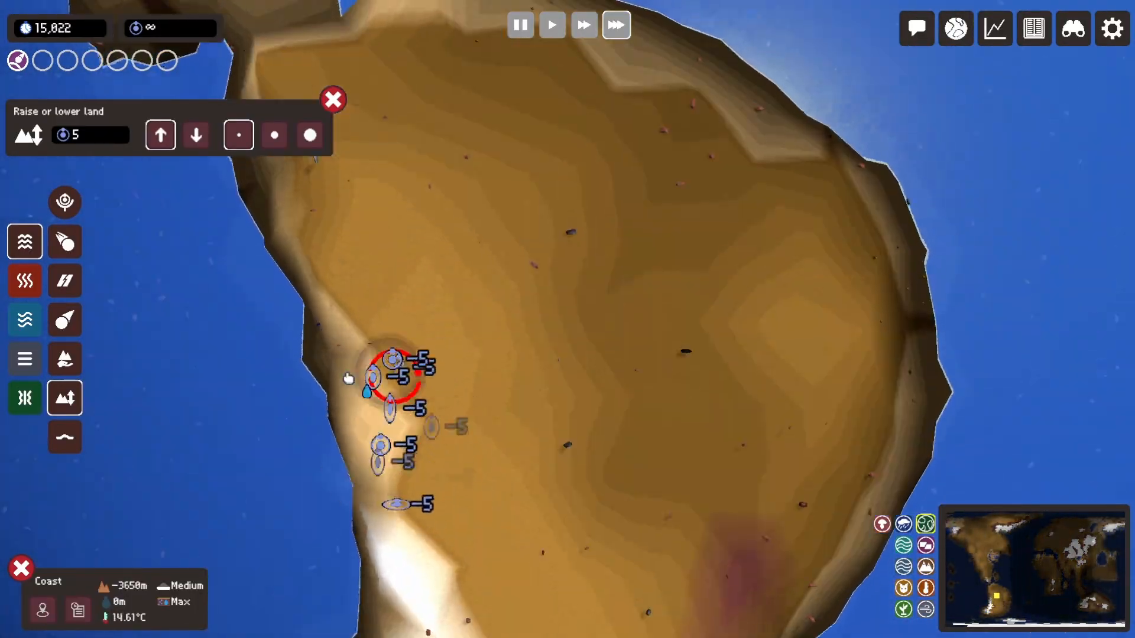
left_click(195, 135)
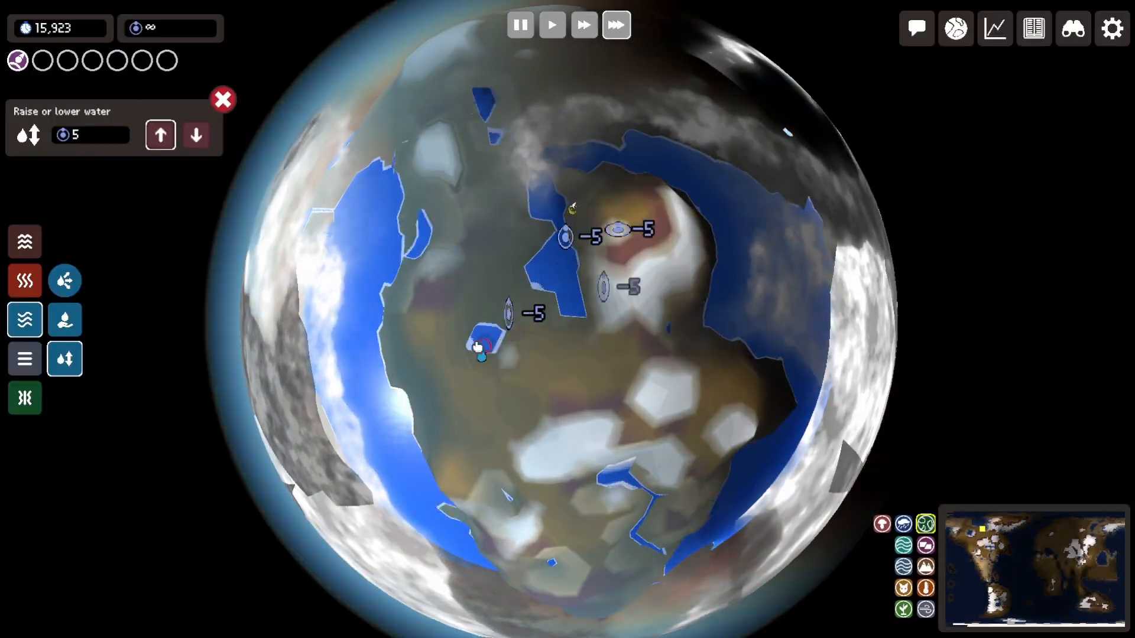
left_click(915, 29)
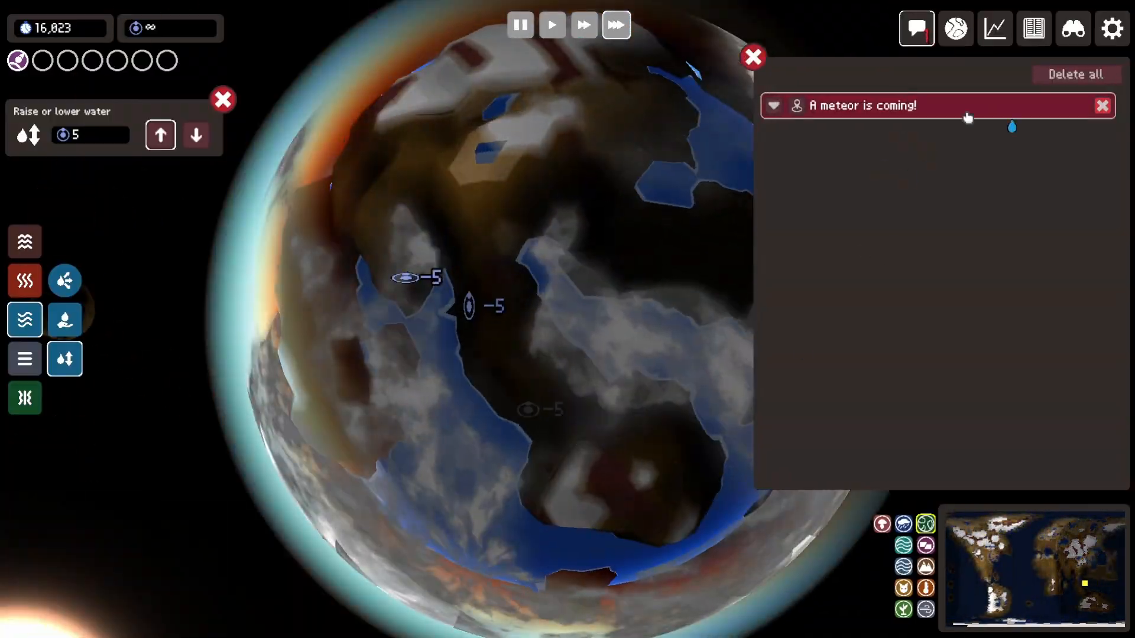
left_click(1101, 105)
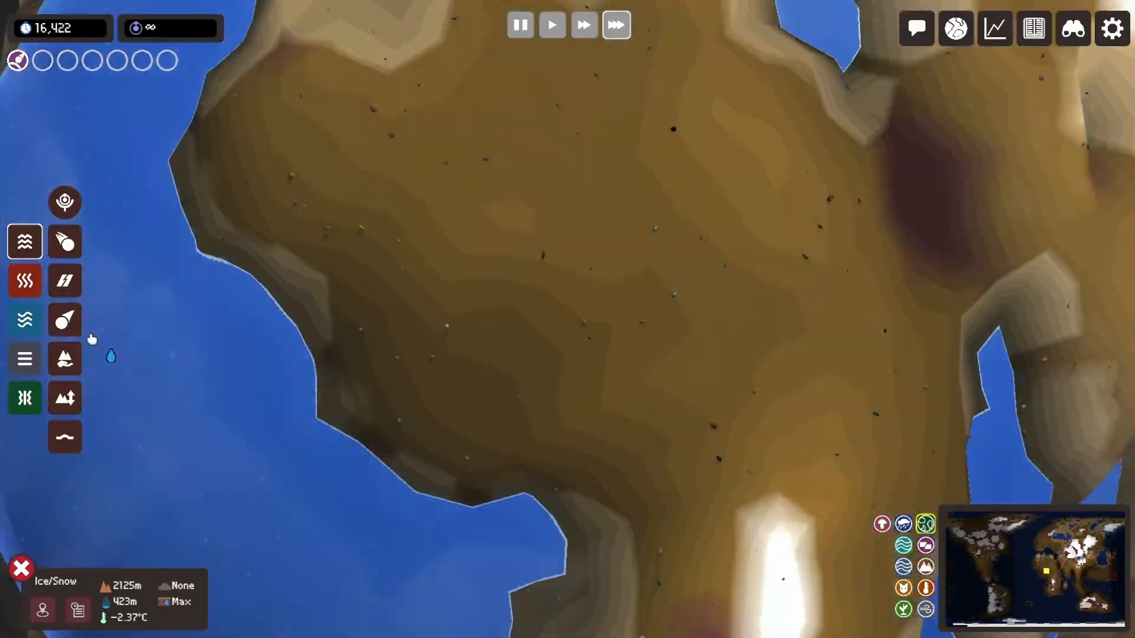
- Smooth the central highland, raise its western edge and deepen the sea floor around the inland sea
left_click(63, 397)
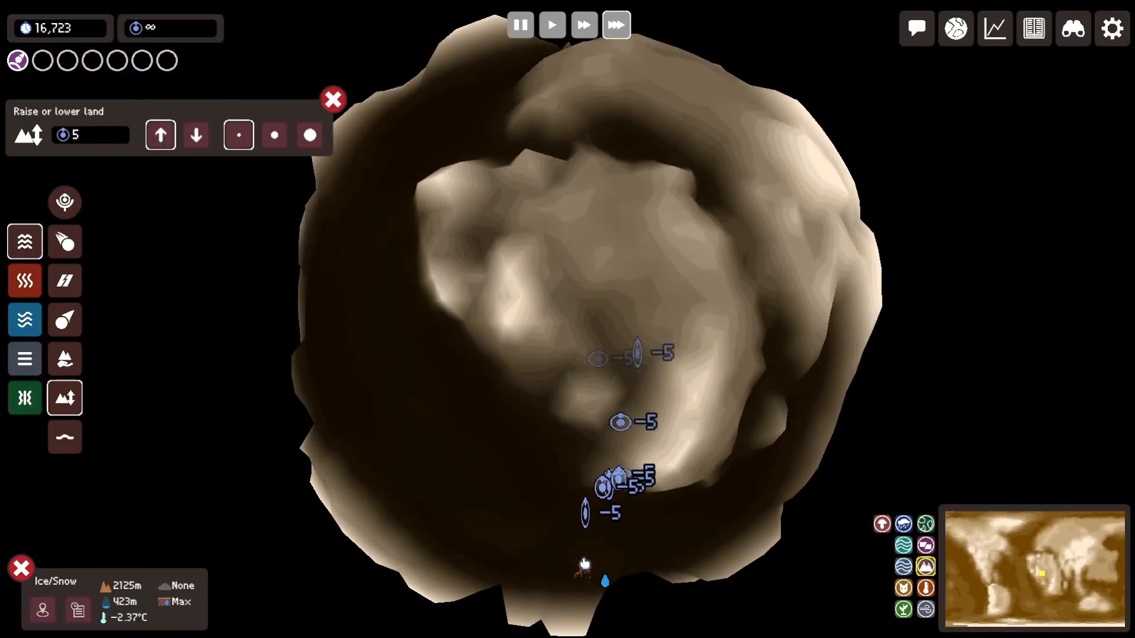
left_click(64, 436)
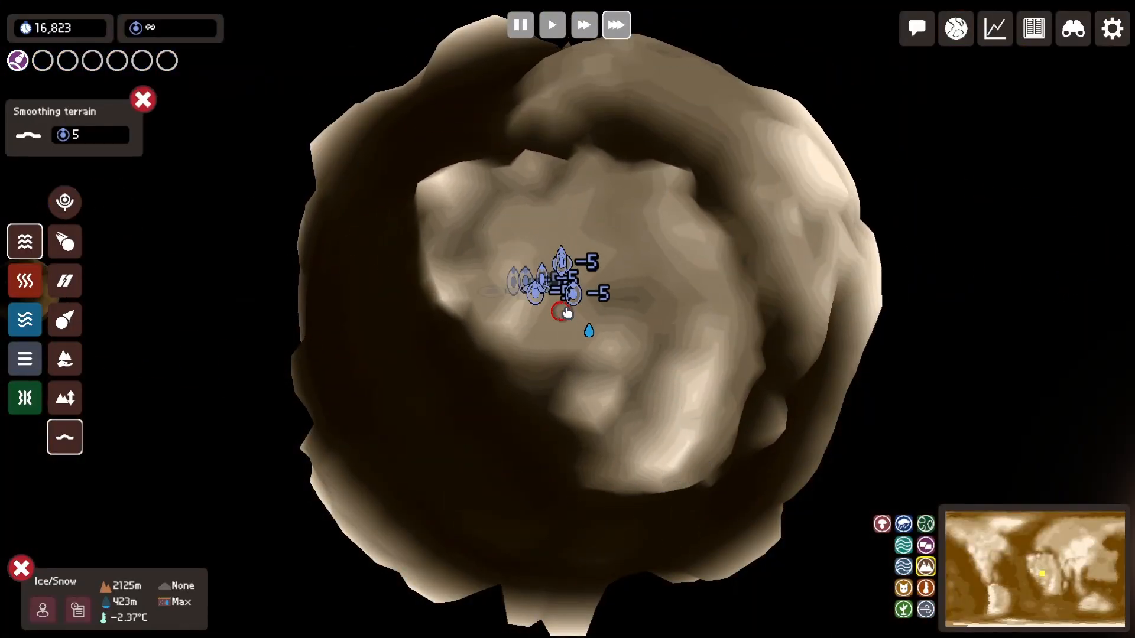
left_click(64, 397)
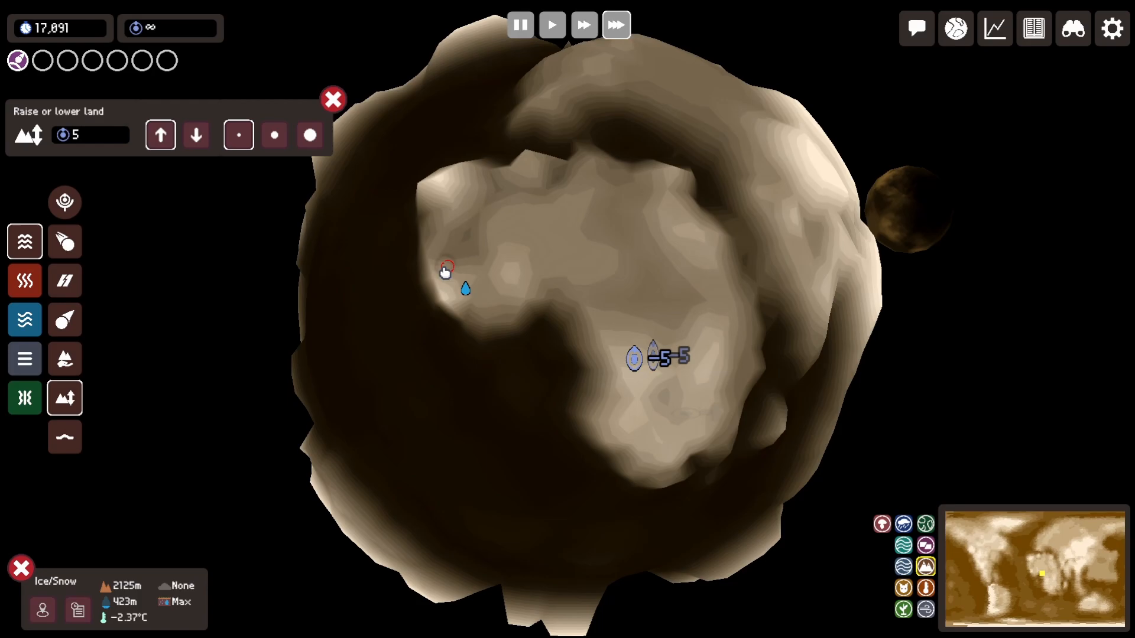
left_click(195, 135)
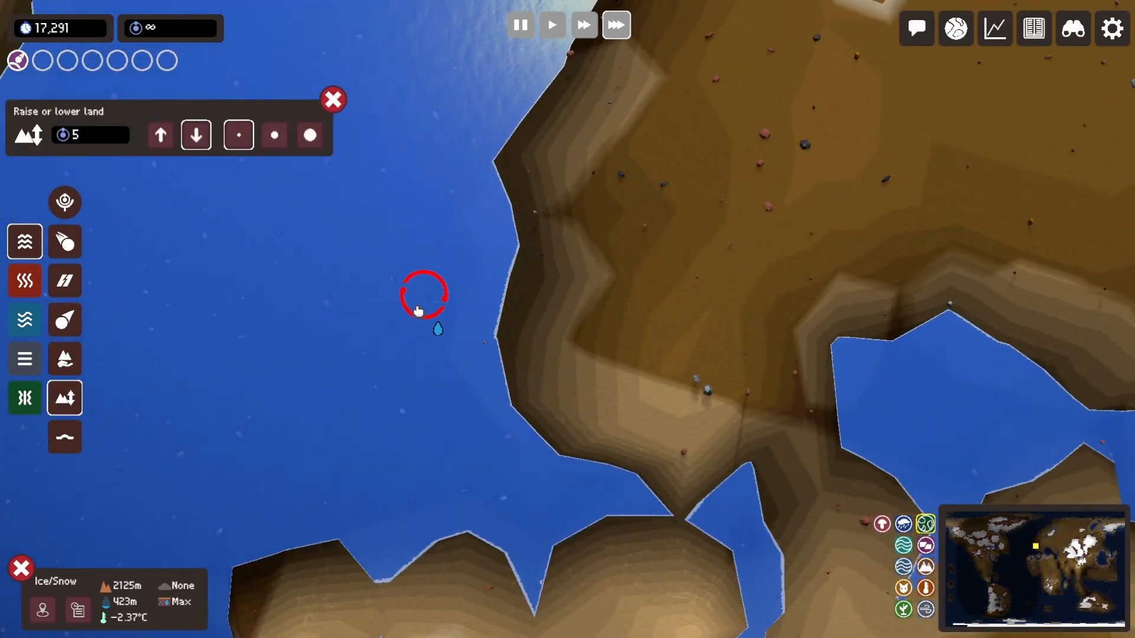
left_click(423, 293)
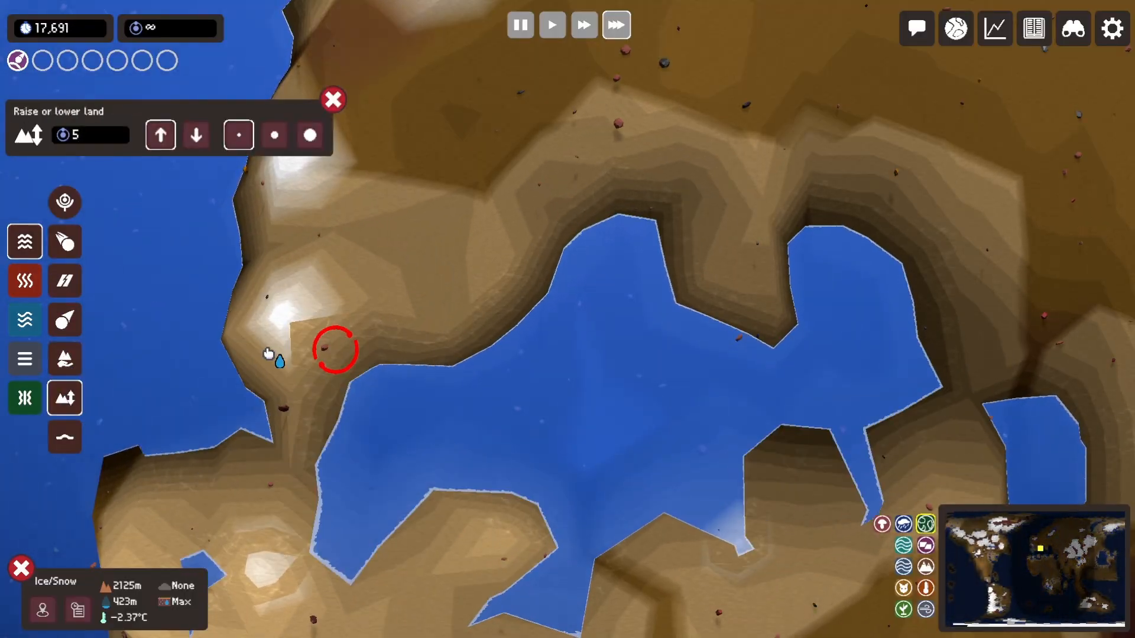
left_click(195, 135)
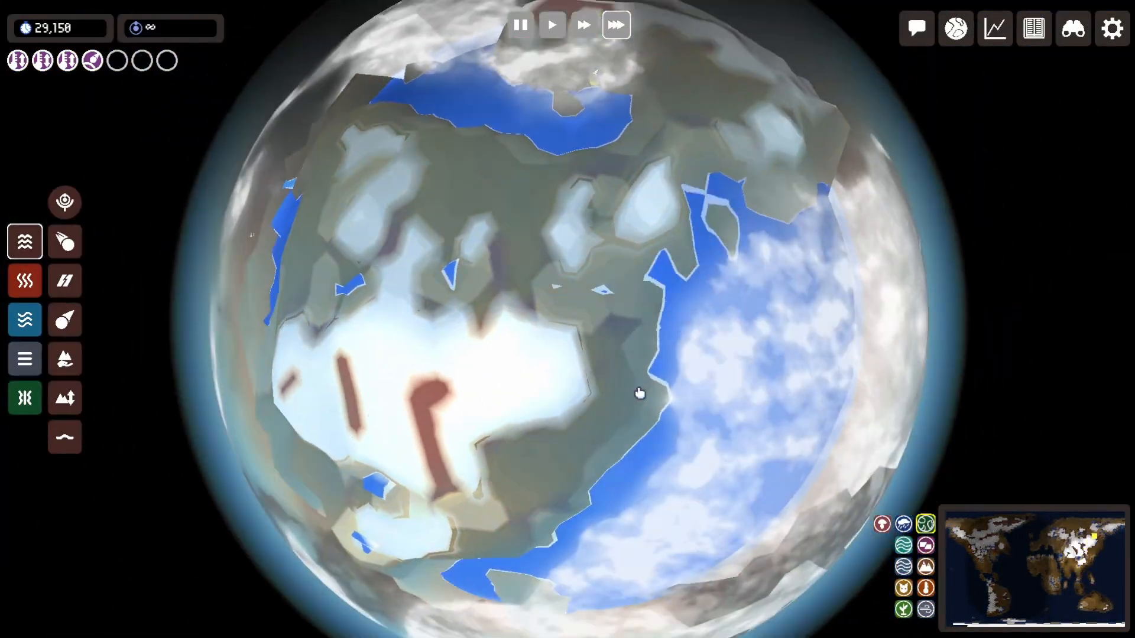
- Add a basic plant on a coastal tile and open its catalog page showing Filicau Lobophyl
scroll("up", 3)
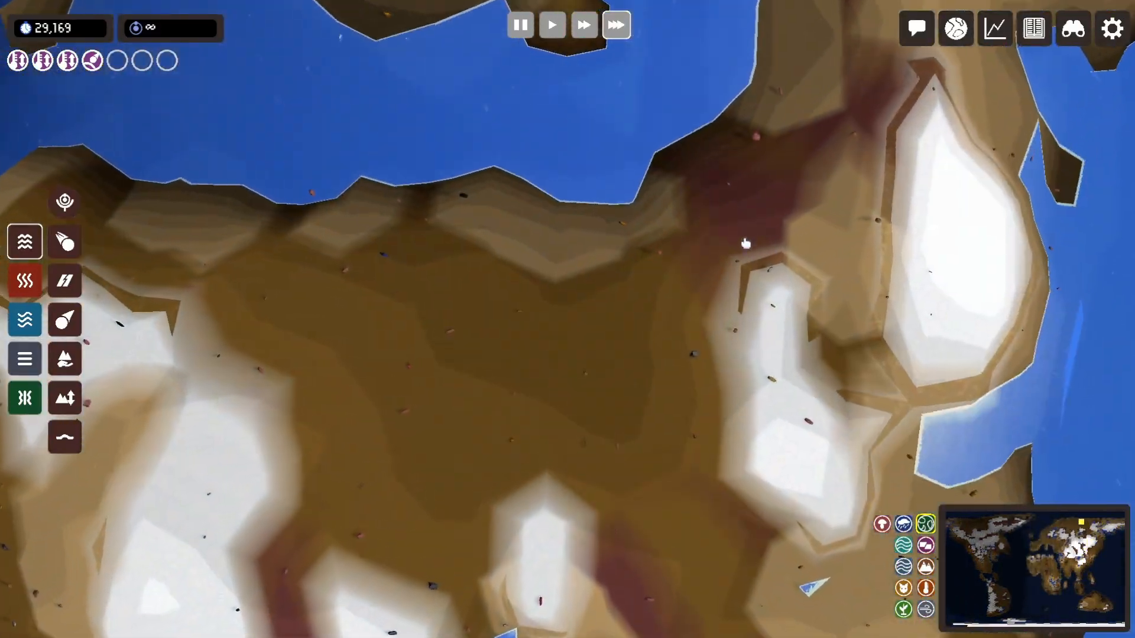
left_click(955, 29)
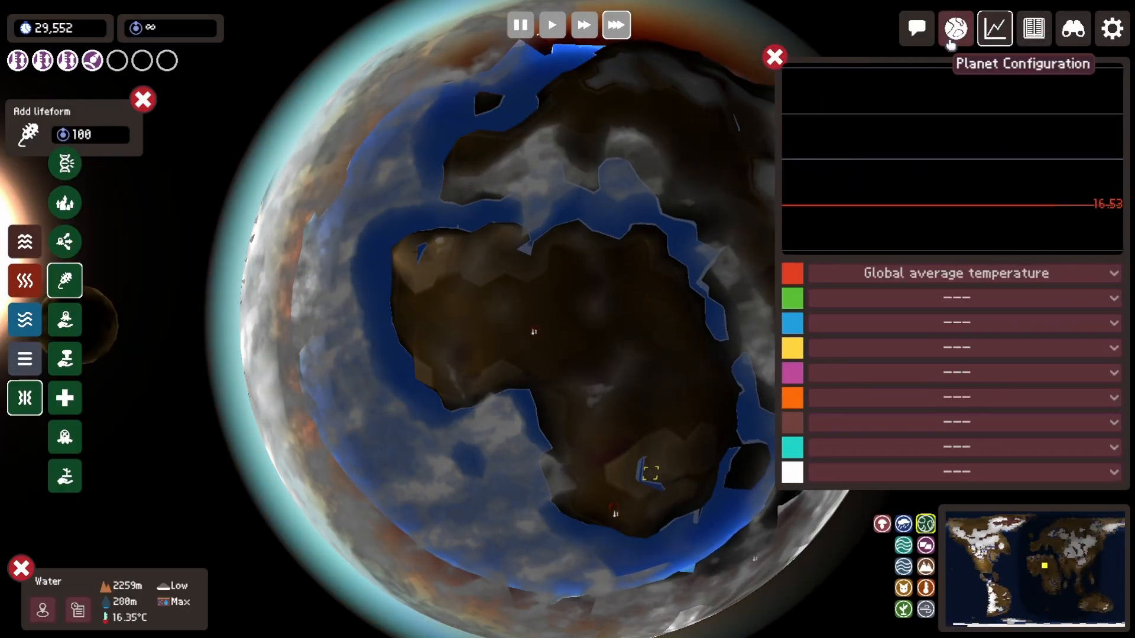
left_click(956, 28)
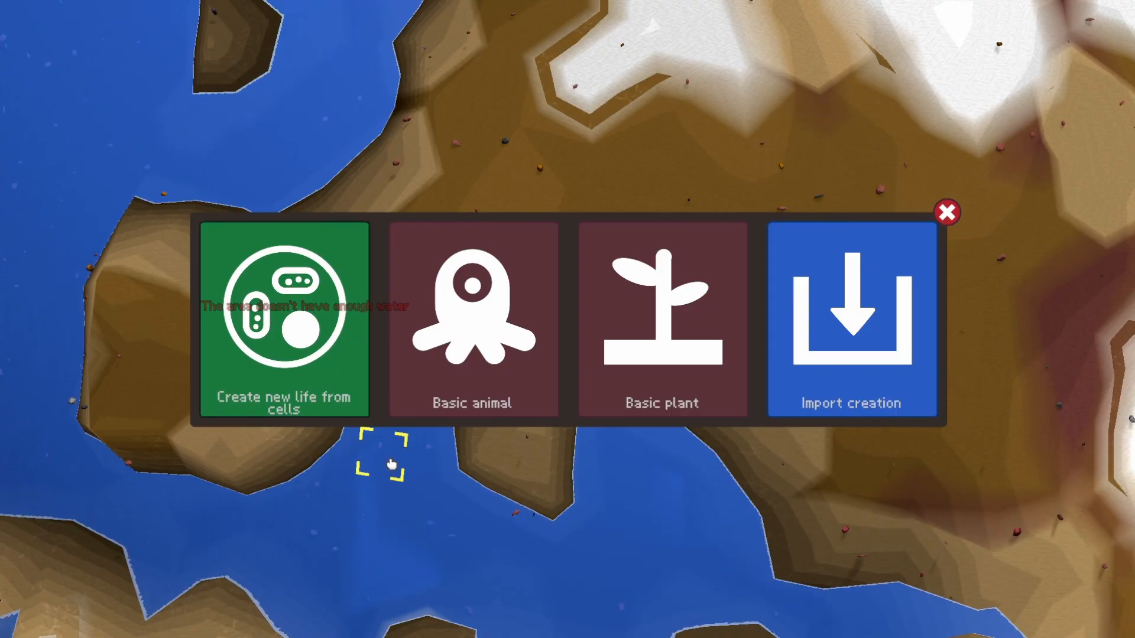
left_click(660, 320)
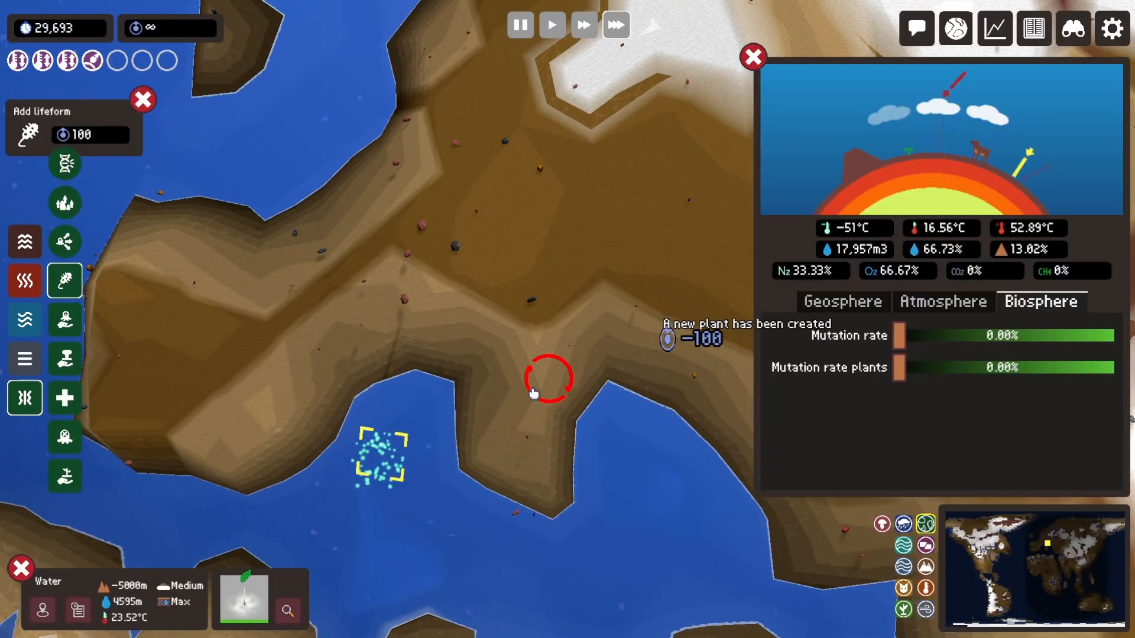
left_click(143, 100)
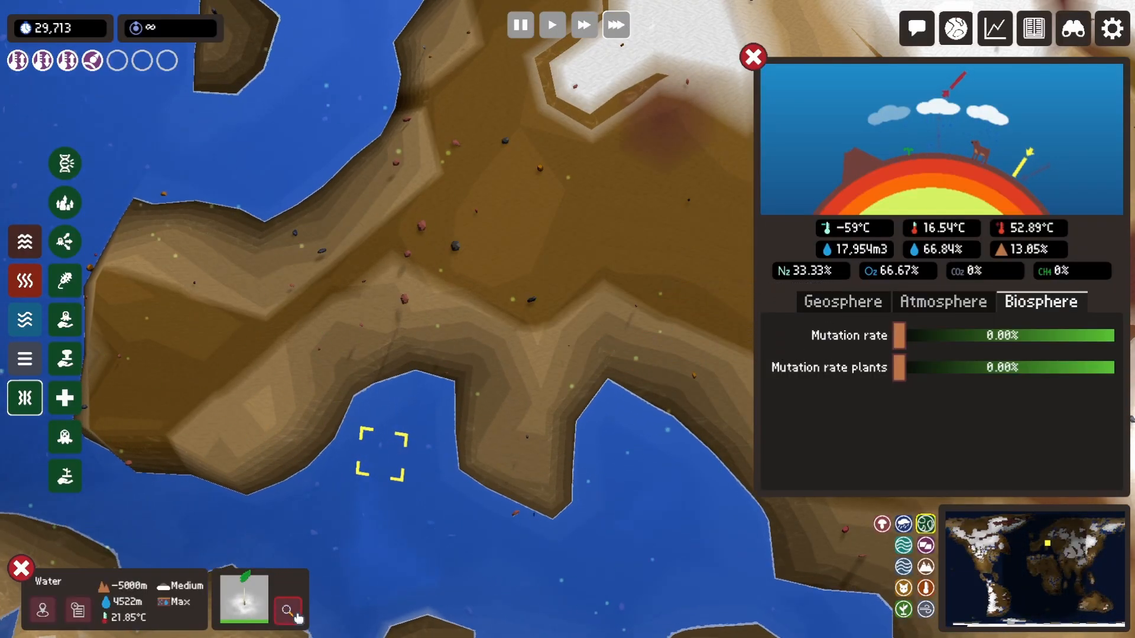
left_click(289, 610)
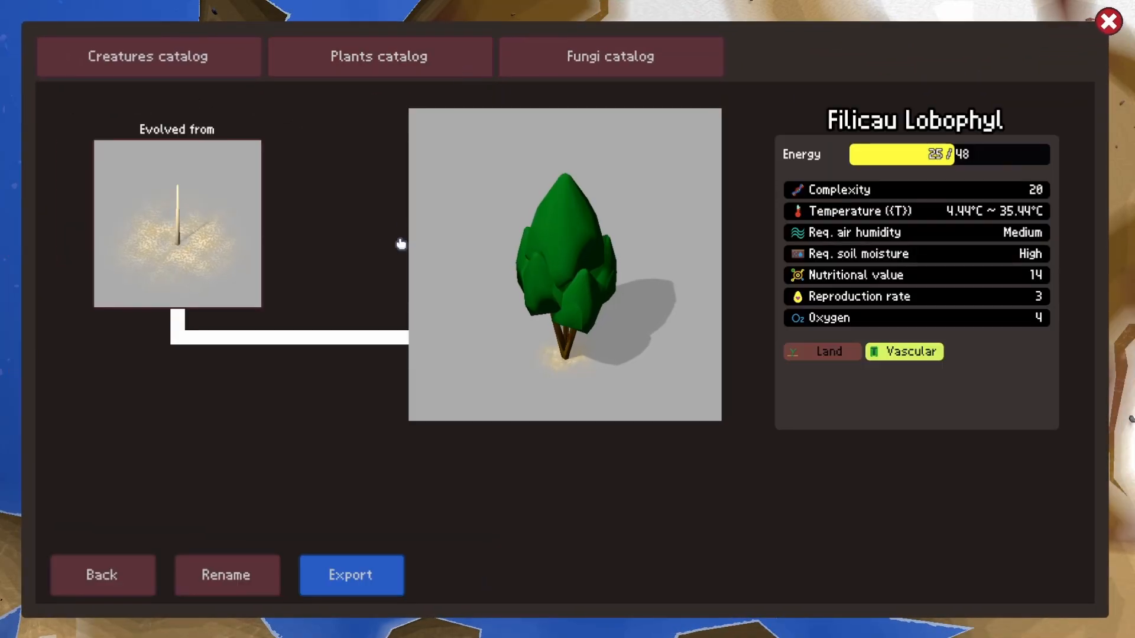
- Export the Cipress Tree design from the catalog and close it to return to the planet
left_click(227, 575)
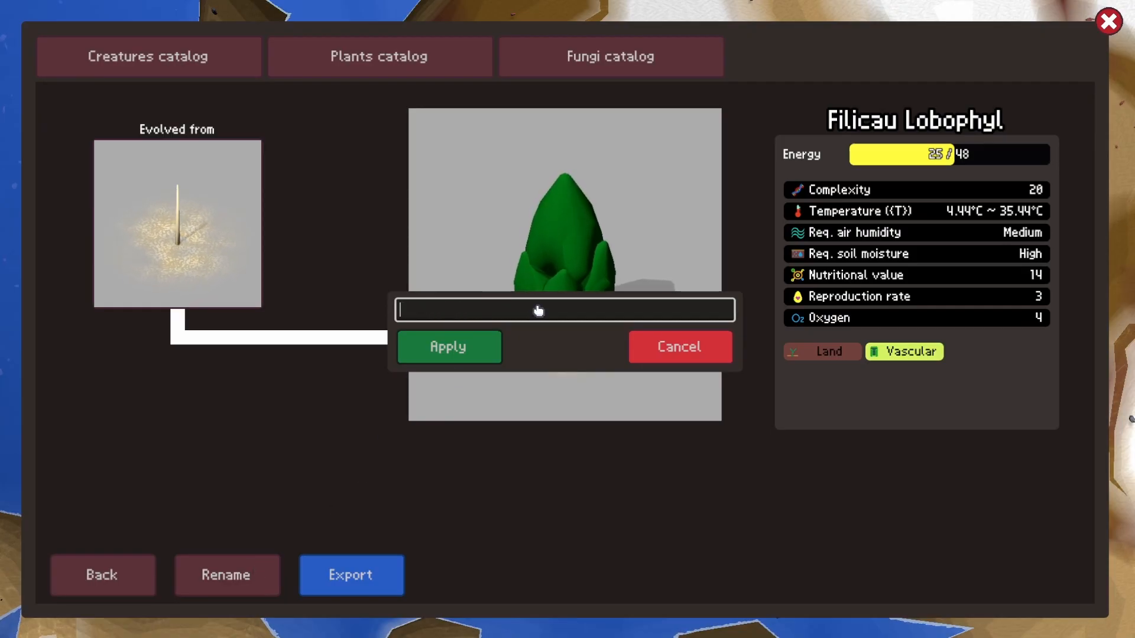
left_click(447, 347)
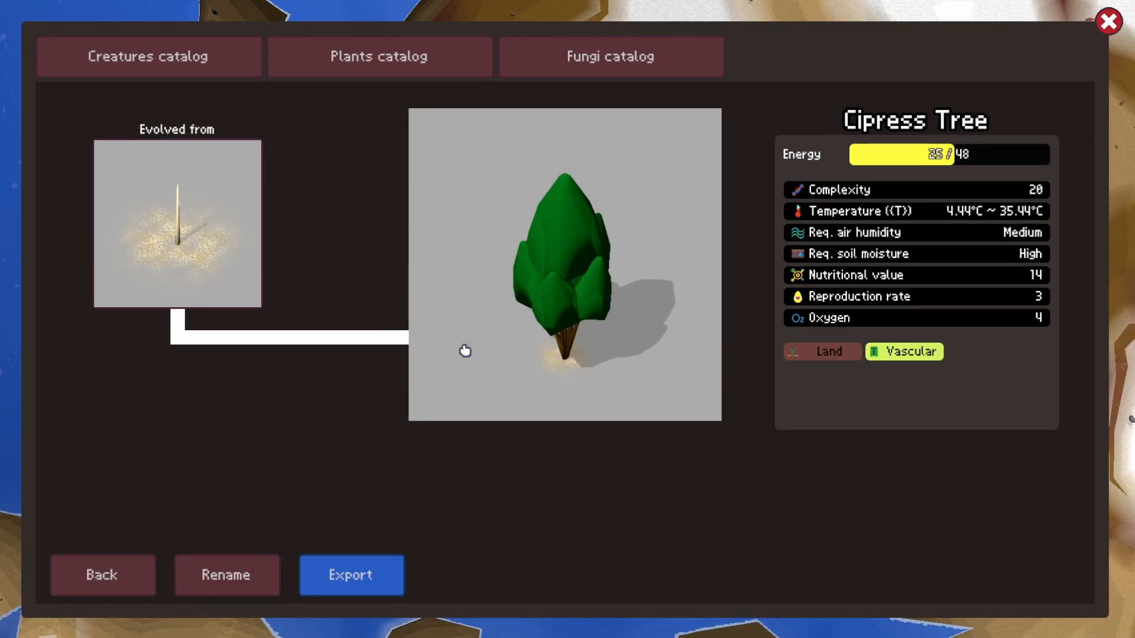
left_click(350, 576)
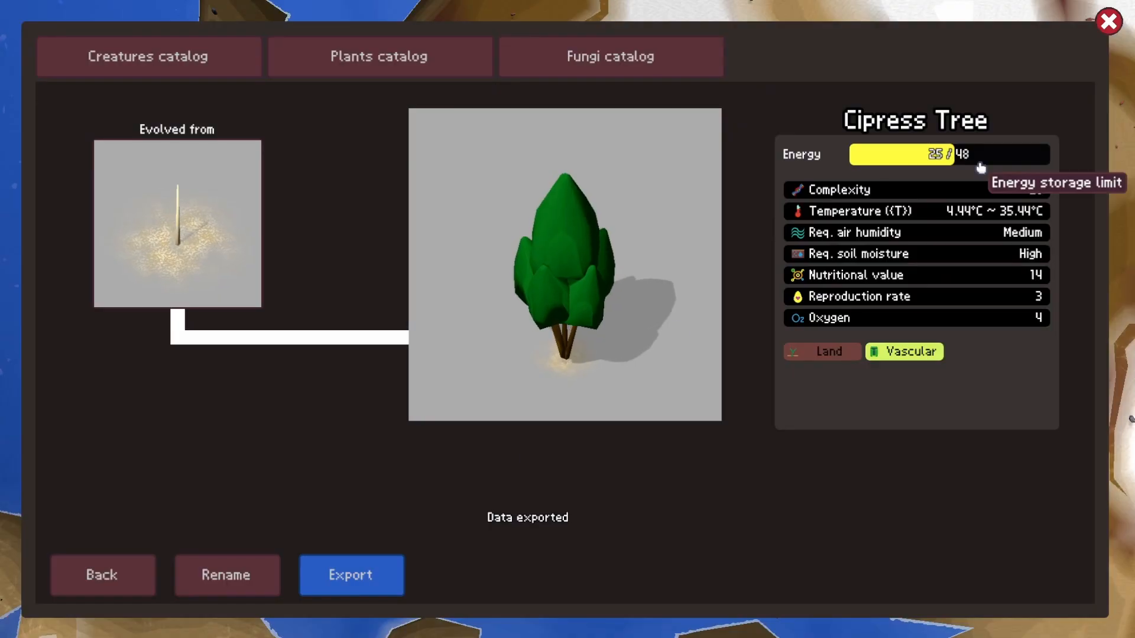
left_click(1109, 21)
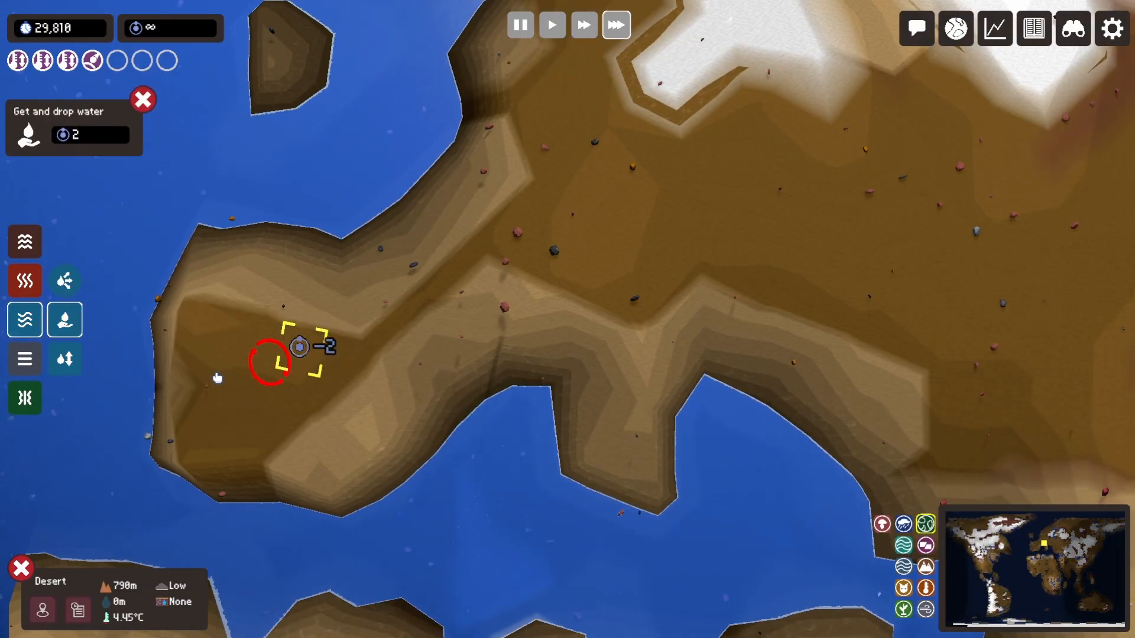
mouse_move(64, 359)
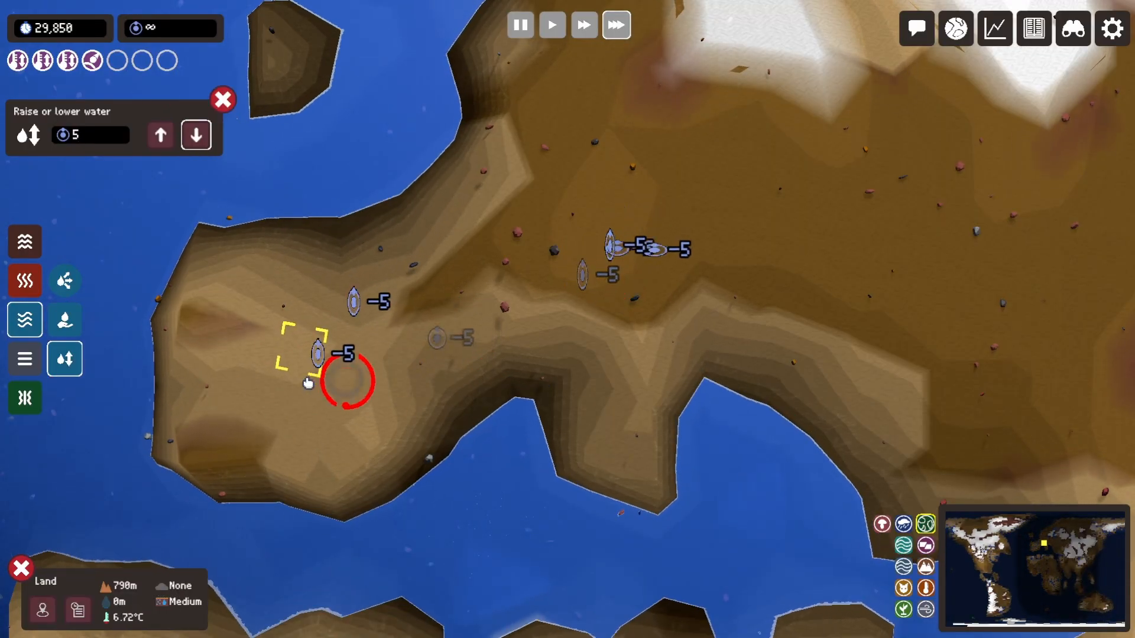
- Lower then raise the water on the continent so small inland pools form
left_click(160, 135)
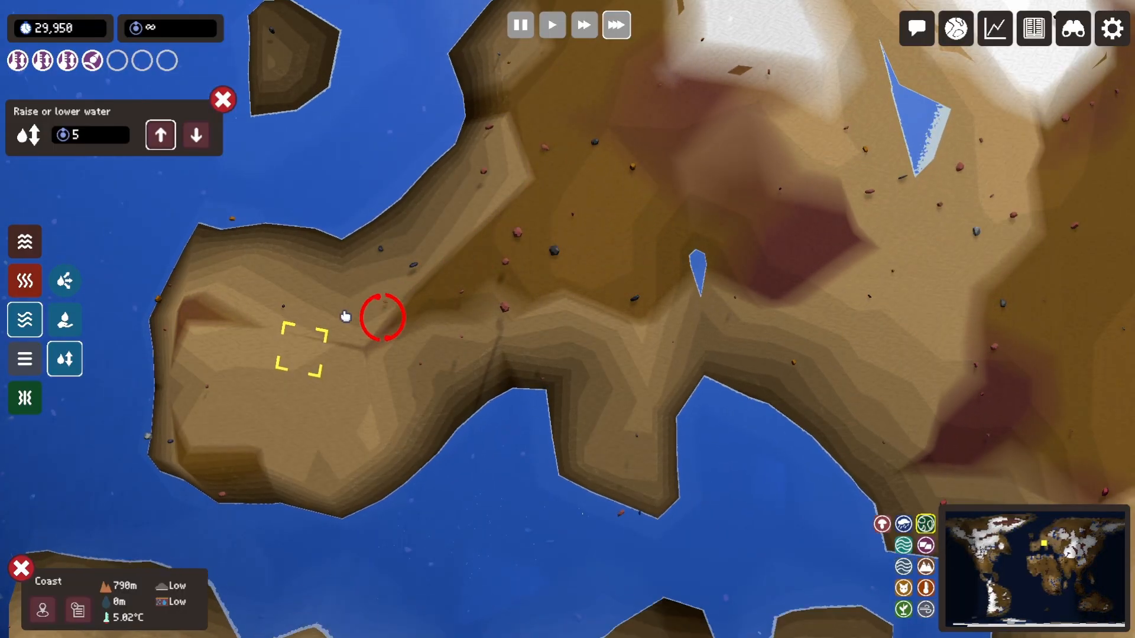
left_click(924, 610)
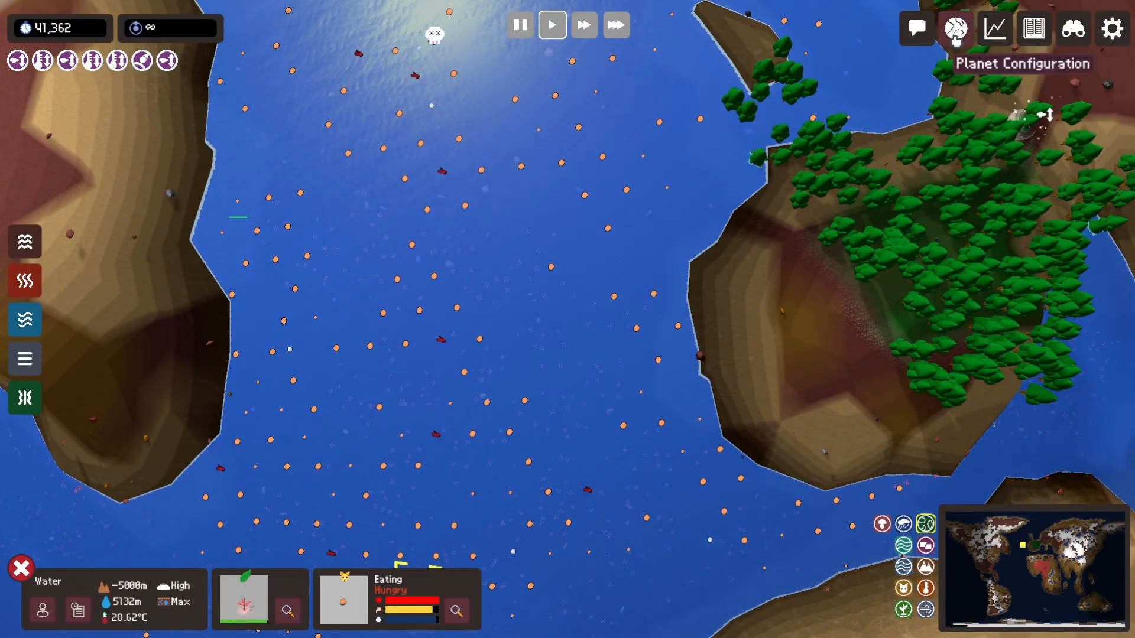
- Inspect the cypress forest's tree species, then start evolving the Cactus on a grassland tile
left_click(955, 28)
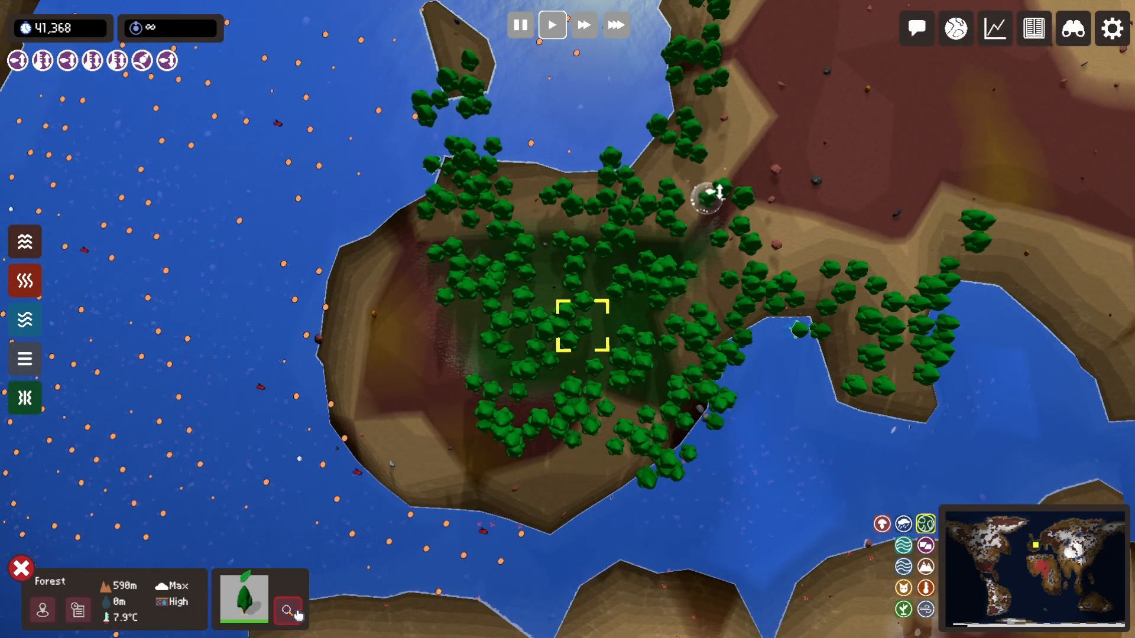
left_click(288, 610)
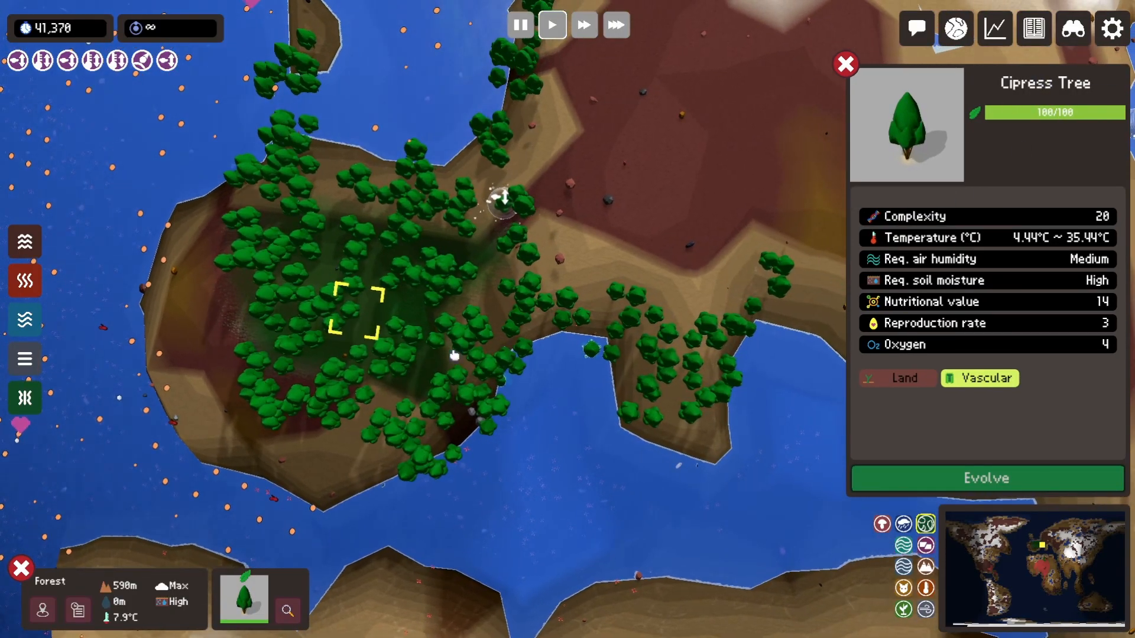
scroll("down", 3)
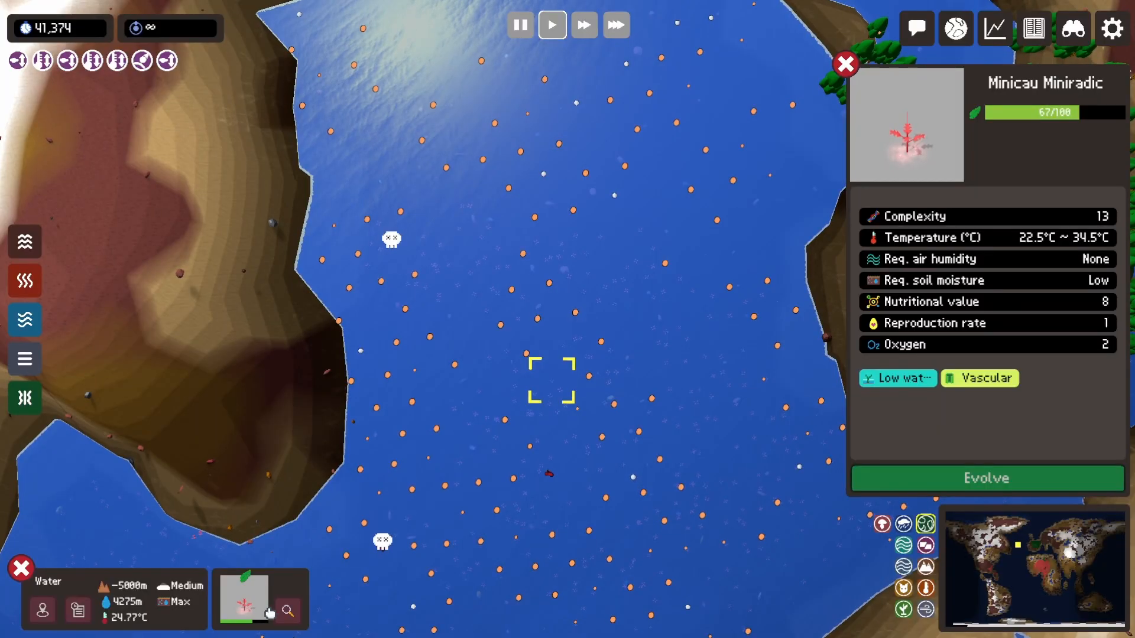
left_click(844, 64)
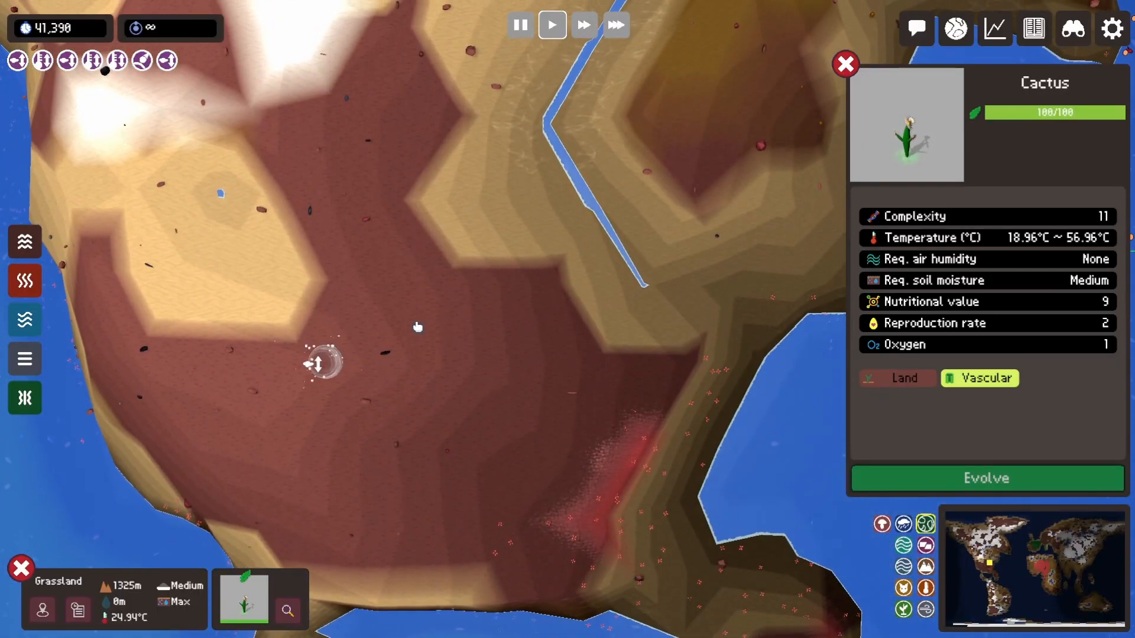
left_click(984, 479)
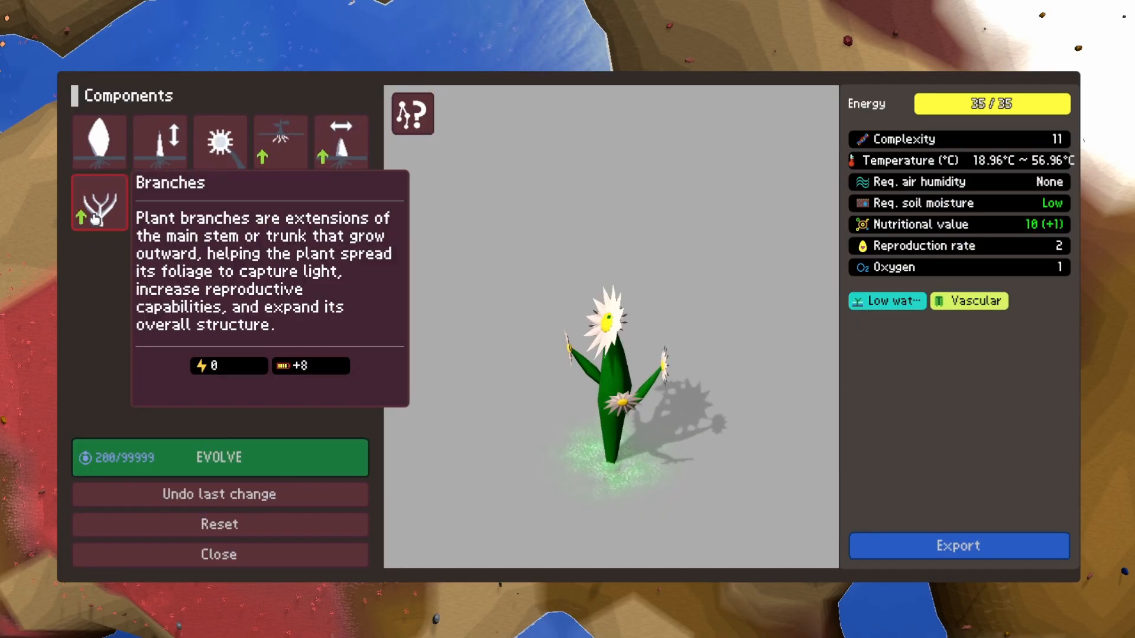
- Adjust the cactus's Branches and Medium stem parts into a flower-topped cactus
left_click(160, 141)
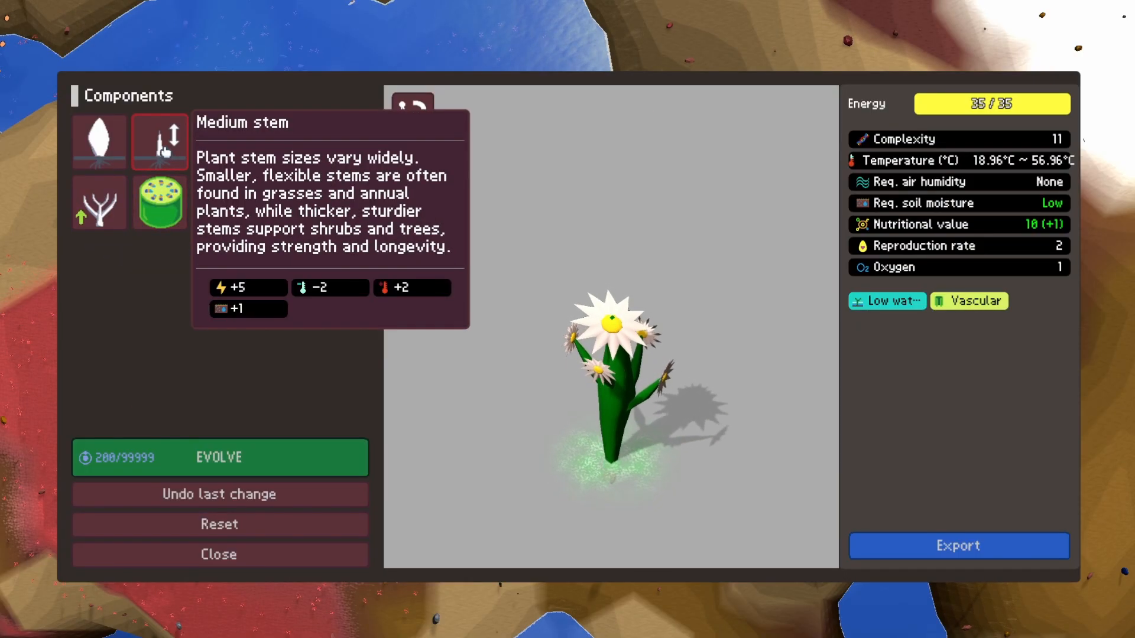
left_click(158, 141)
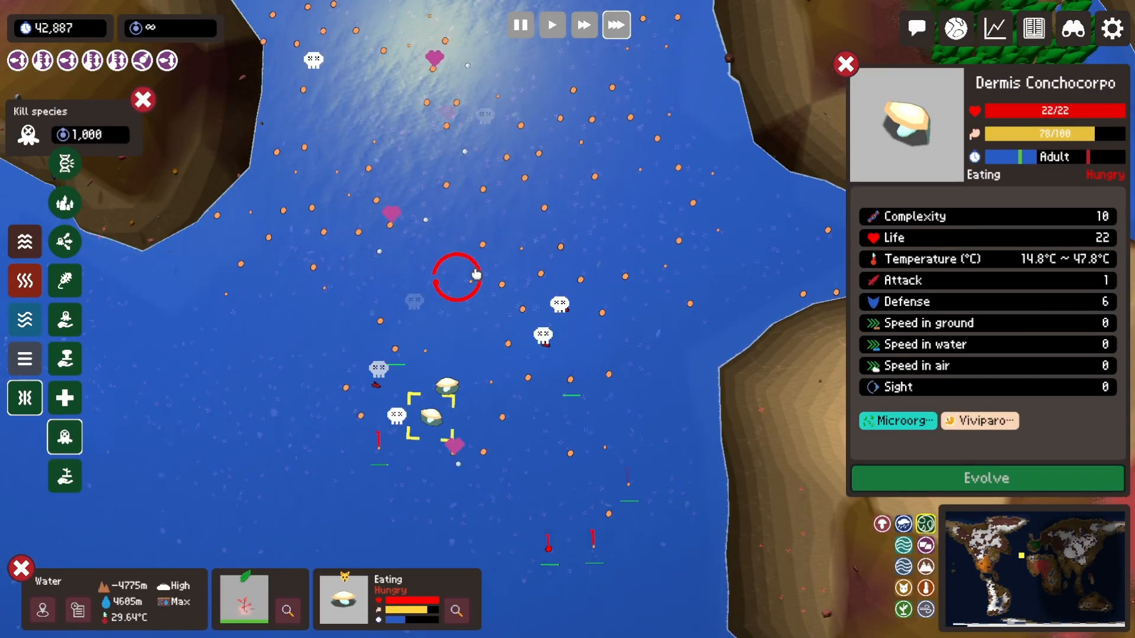
- Kill off the ocean microorganisms and reposition the scorpion's pincers in its editor
left_click(844, 63)
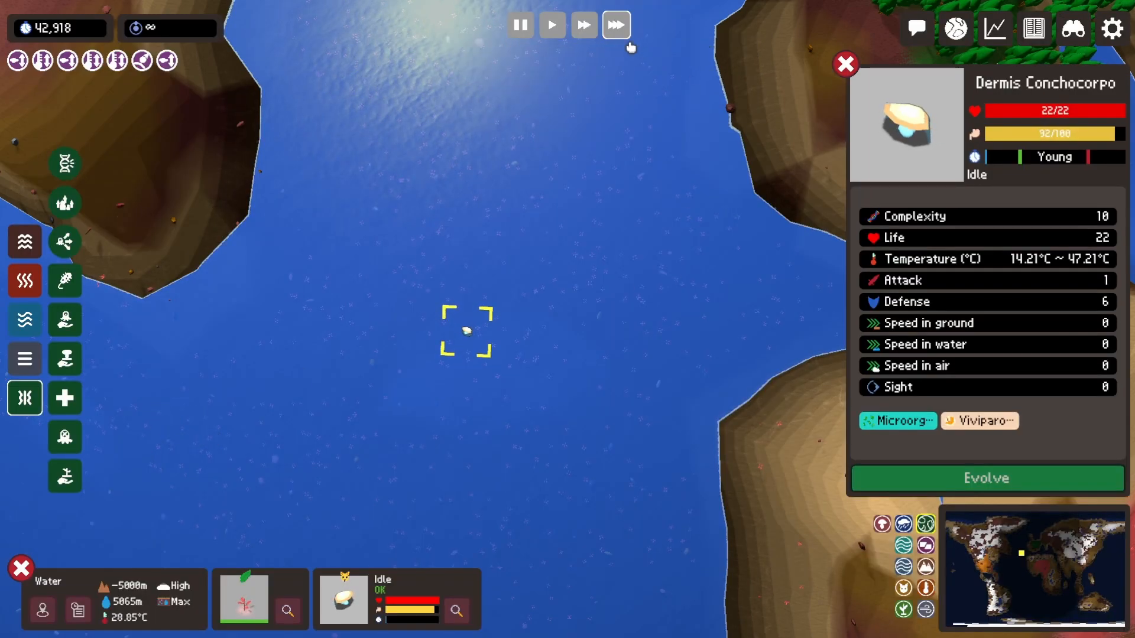
left_click(985, 478)
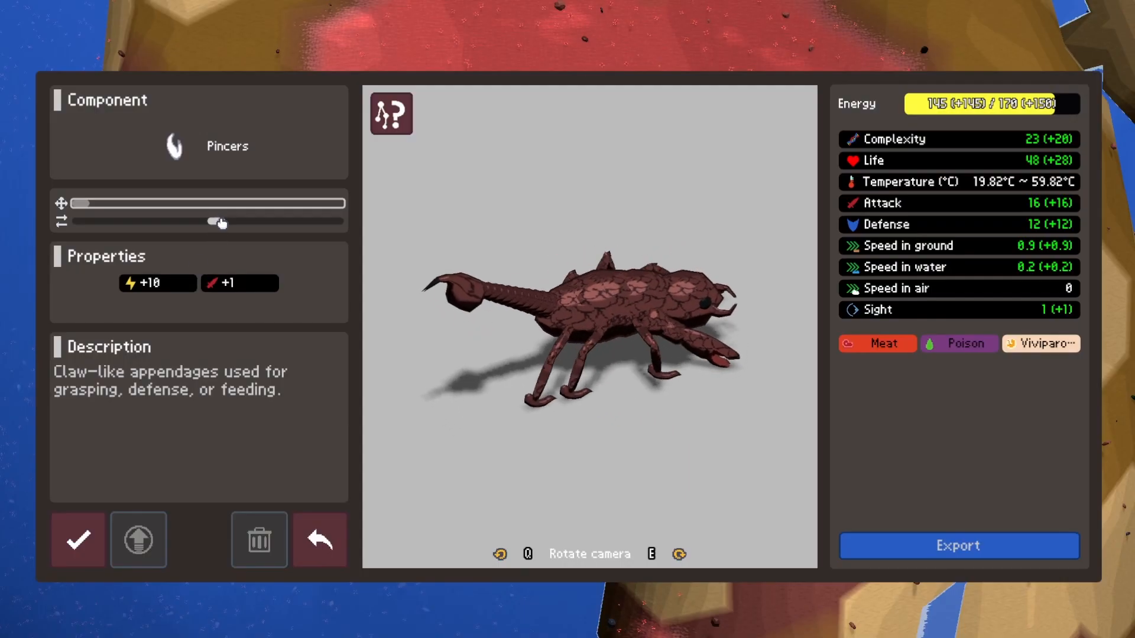
left_click_drag(218, 222, 249, 223)
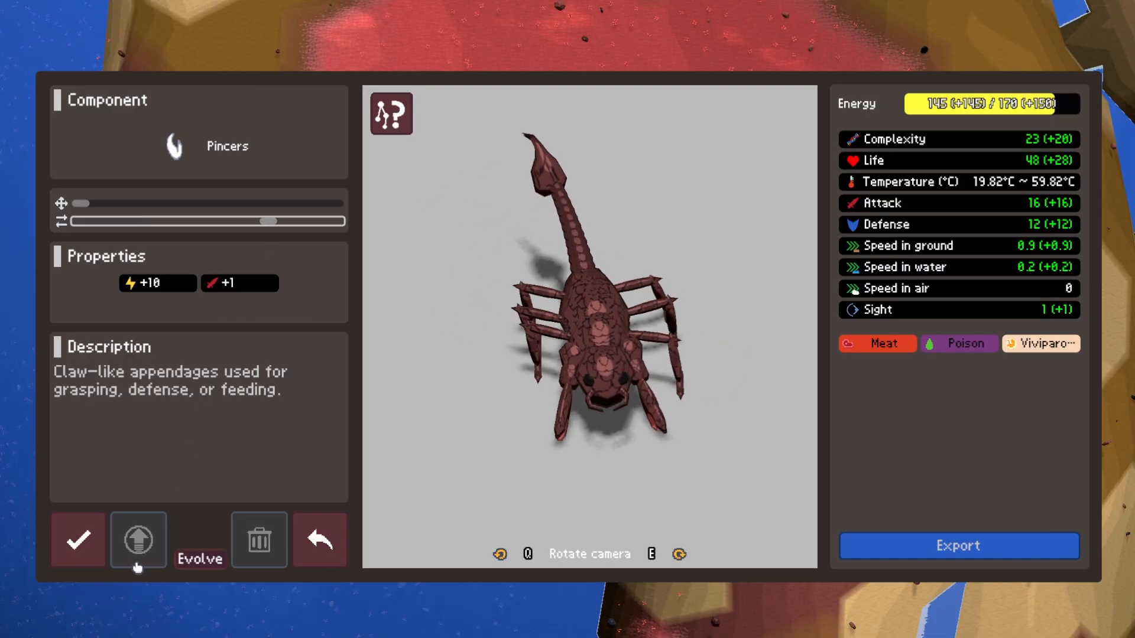
- Browse new parts without adding any, then evolve the scorpion onto the planet
left_click(137, 539)
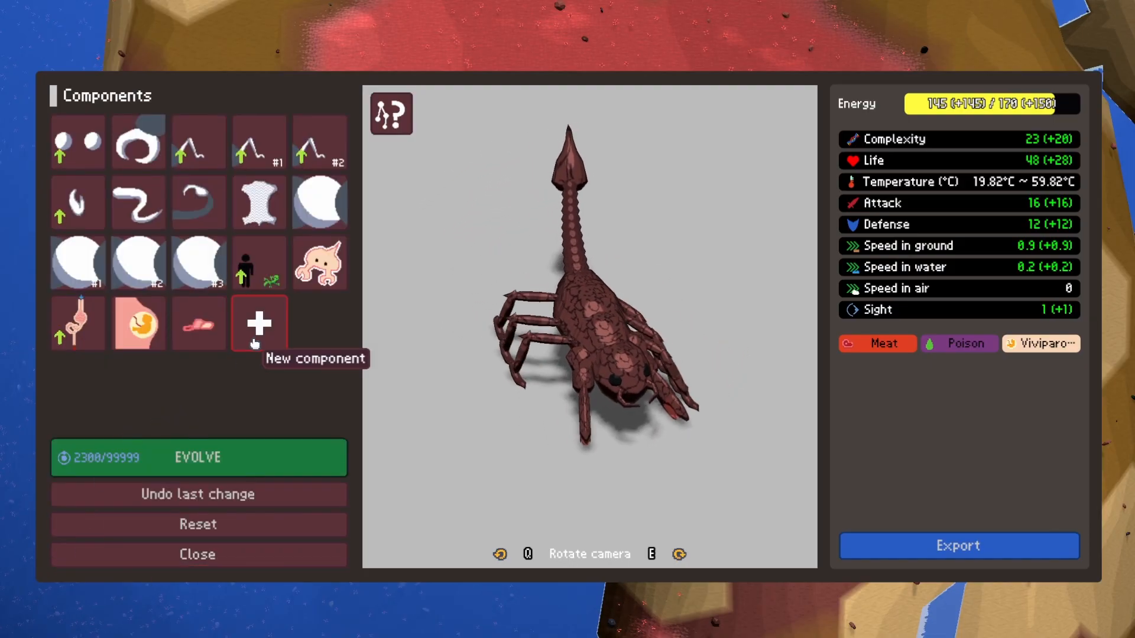
left_click(259, 323)
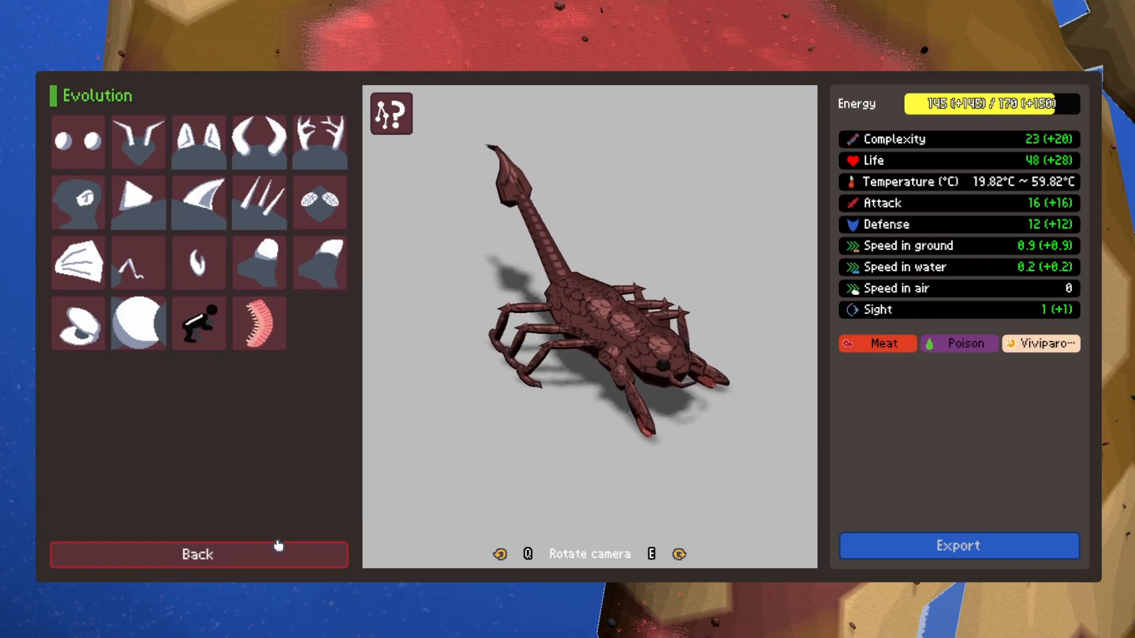
left_click(199, 554)
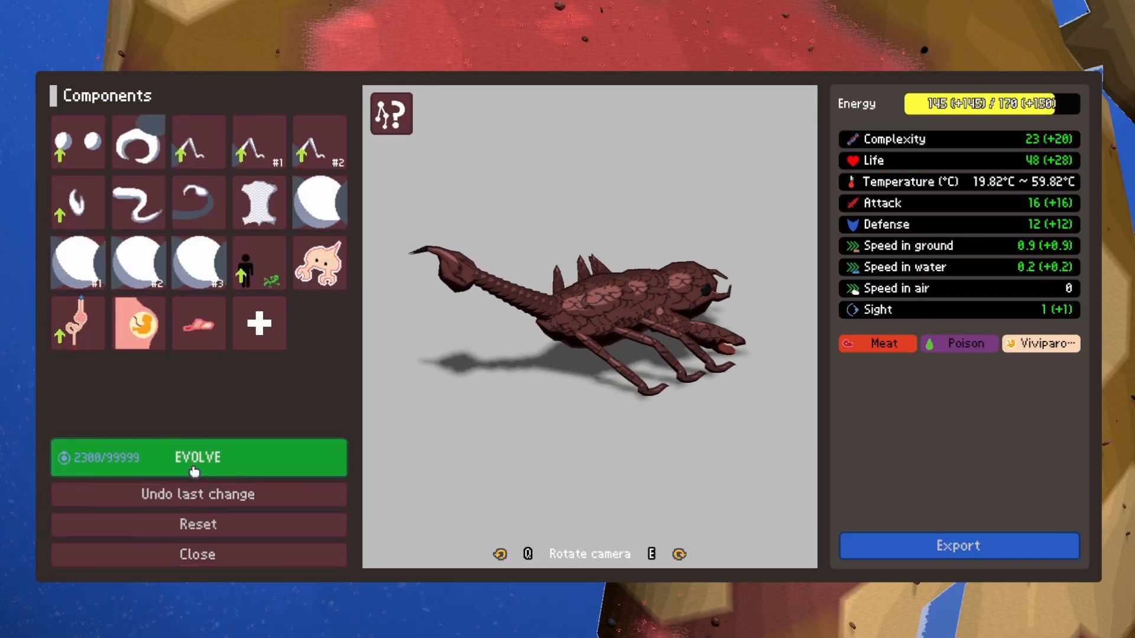
left_click(198, 457)
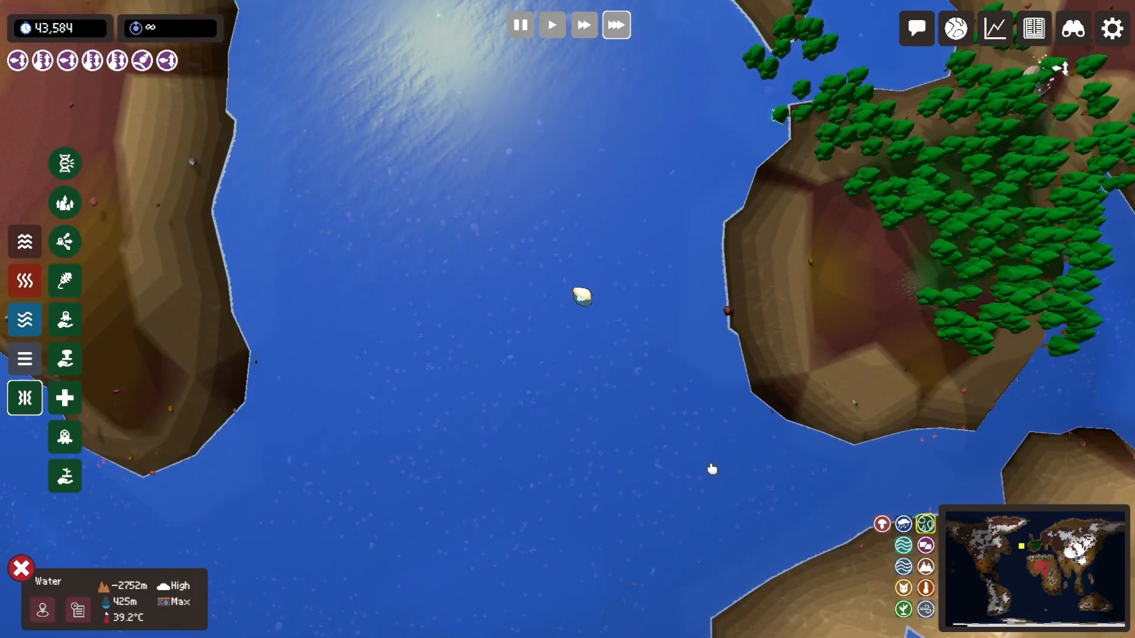
left_click(581, 296)
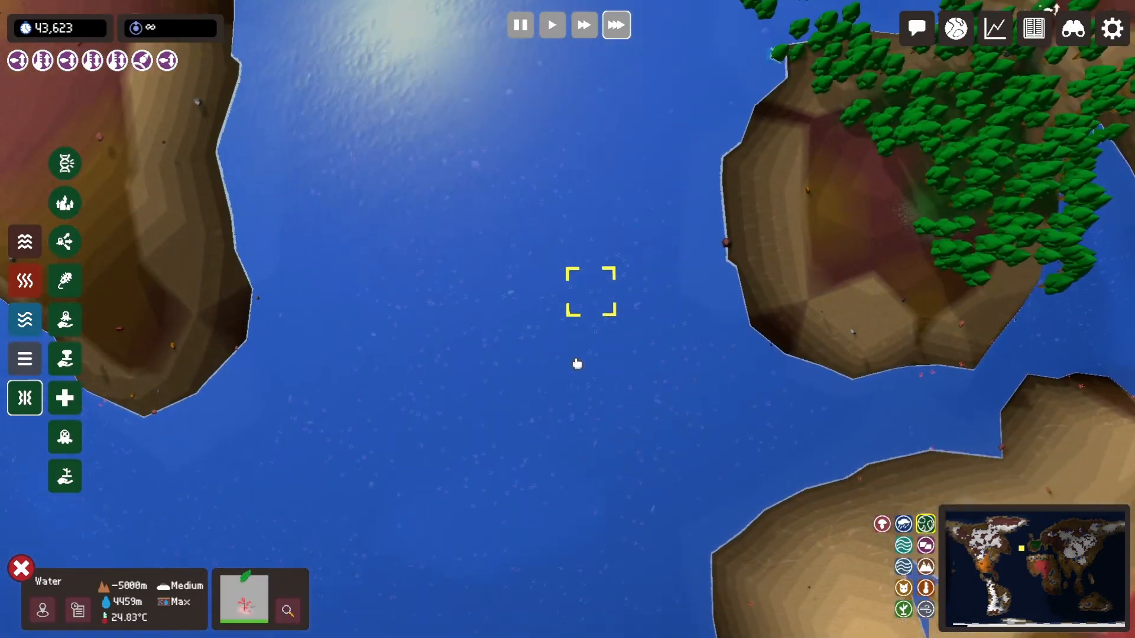
scroll("down", 3)
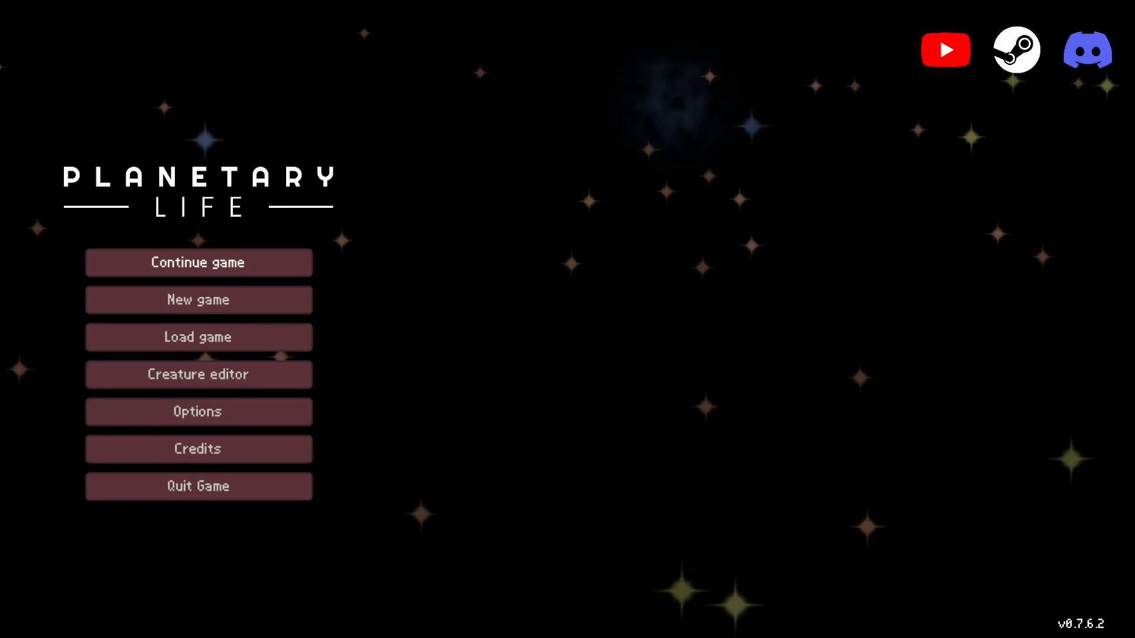
left_click(197, 262)
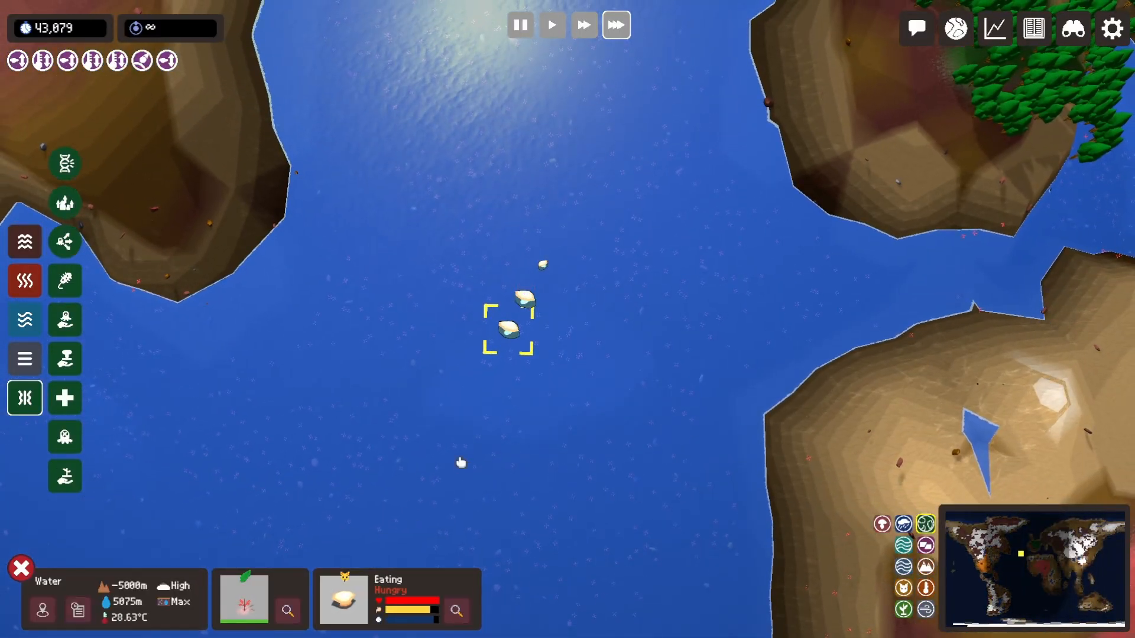
mouse_move(64, 282)
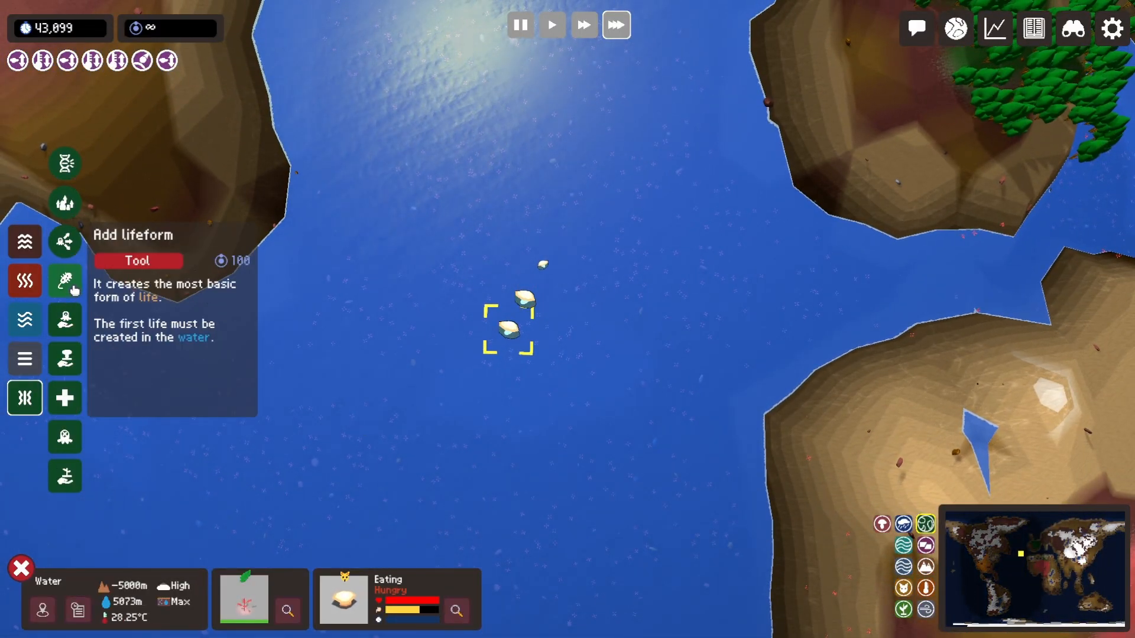